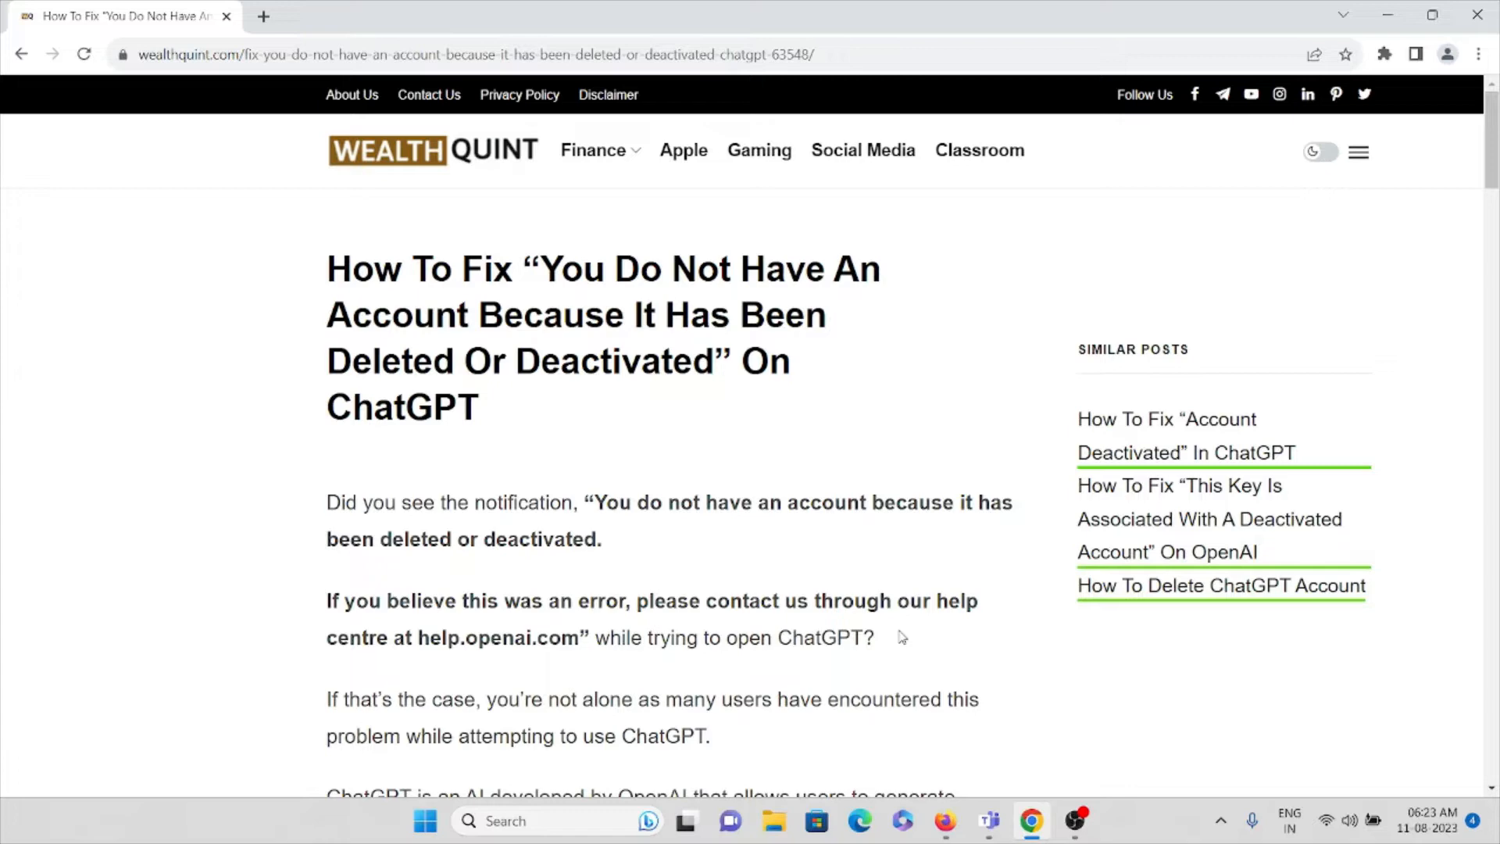
{"action": "scroll", "scroll_direction": "down", "scroll_amount": 3}
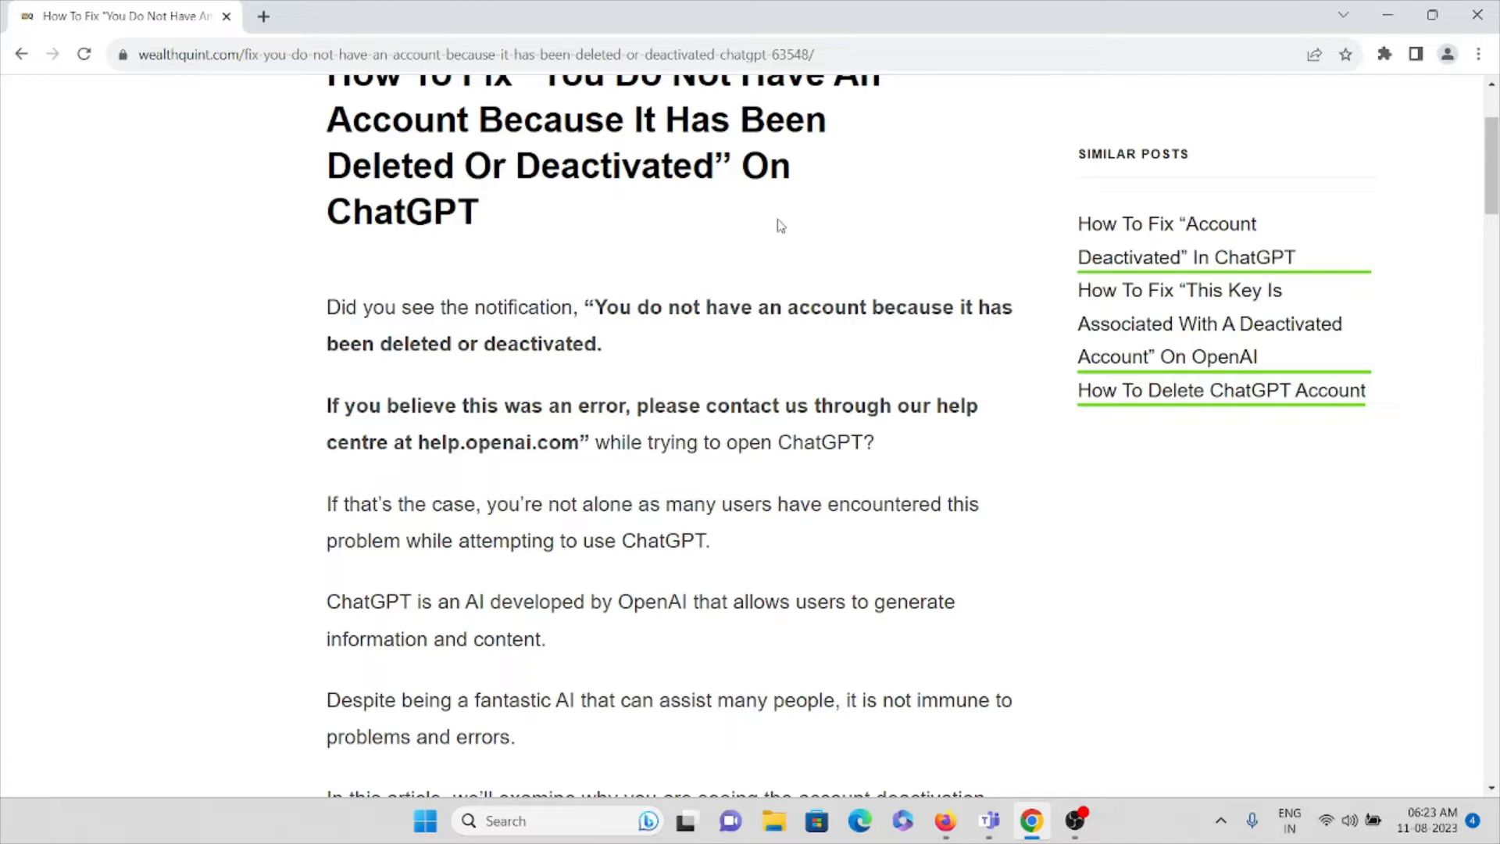
{"action": "mouse_move", "coordinate": [772, 238]}
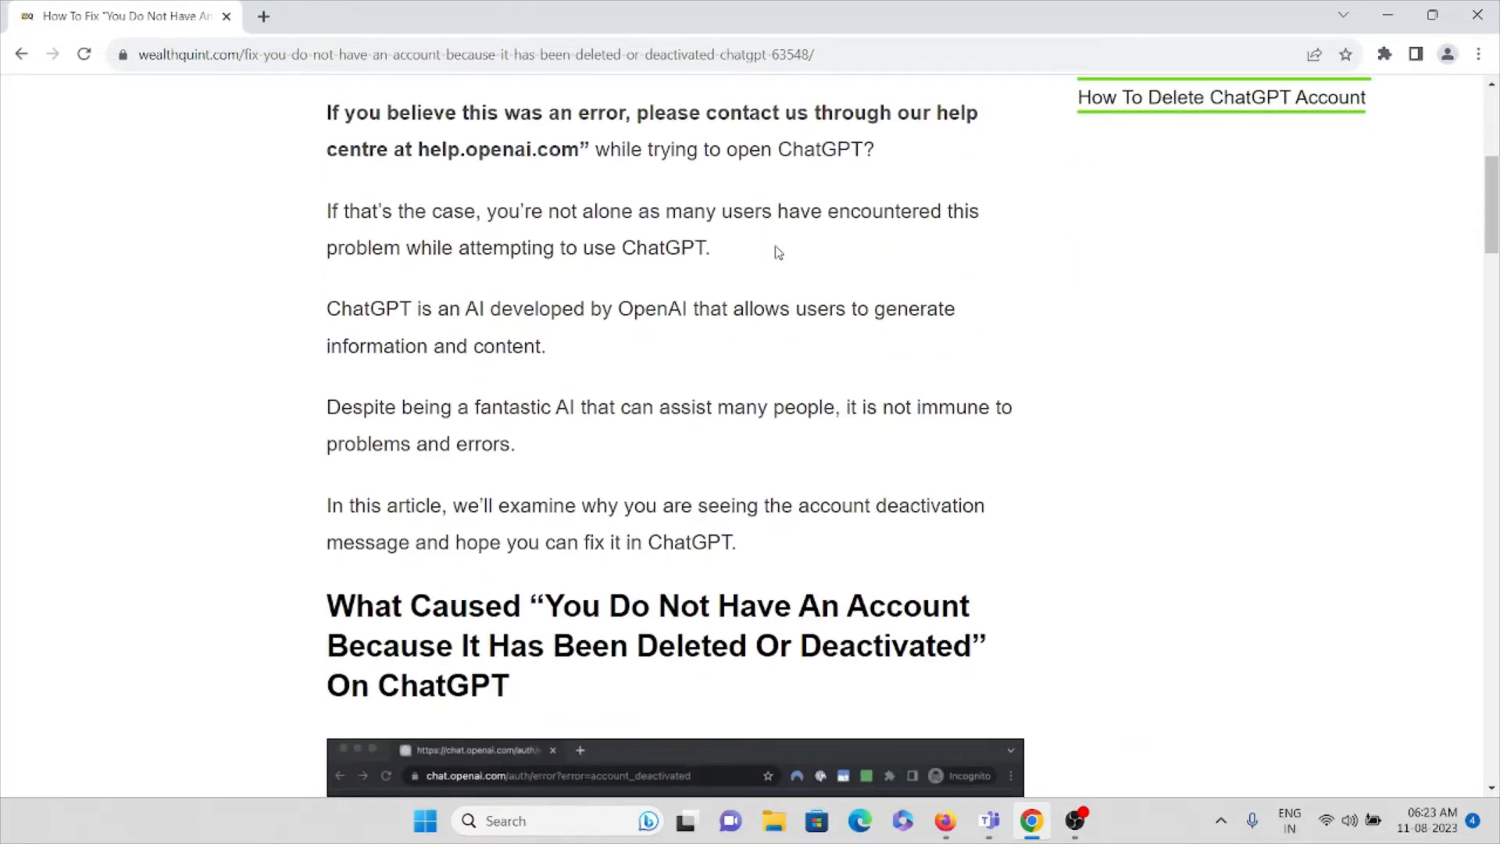
{"action": "mouse_move", "coordinate": [777, 243]}
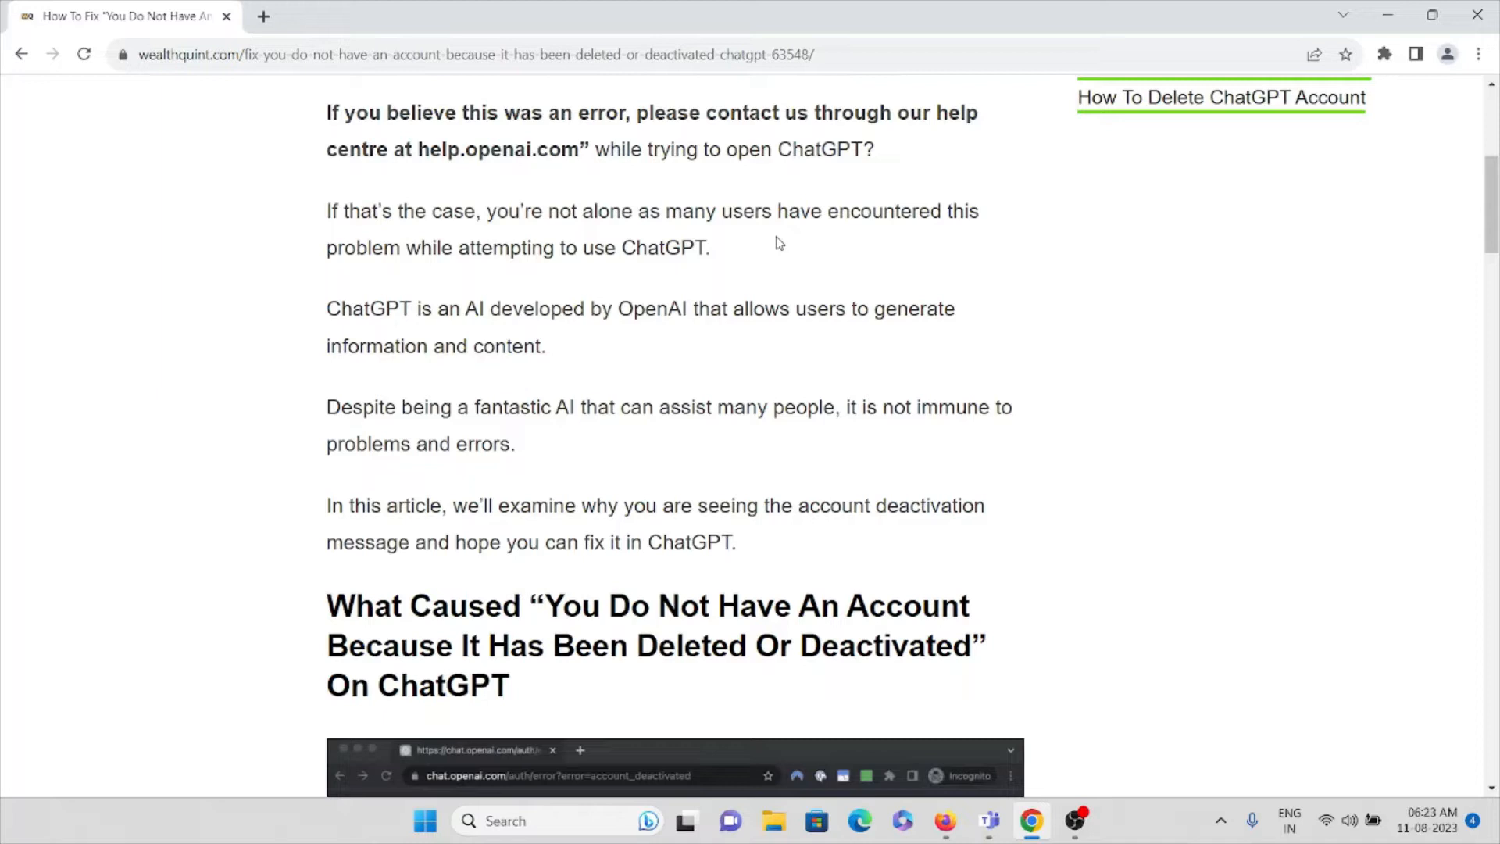
{"action": "mouse_move", "coordinate": [783, 215]}
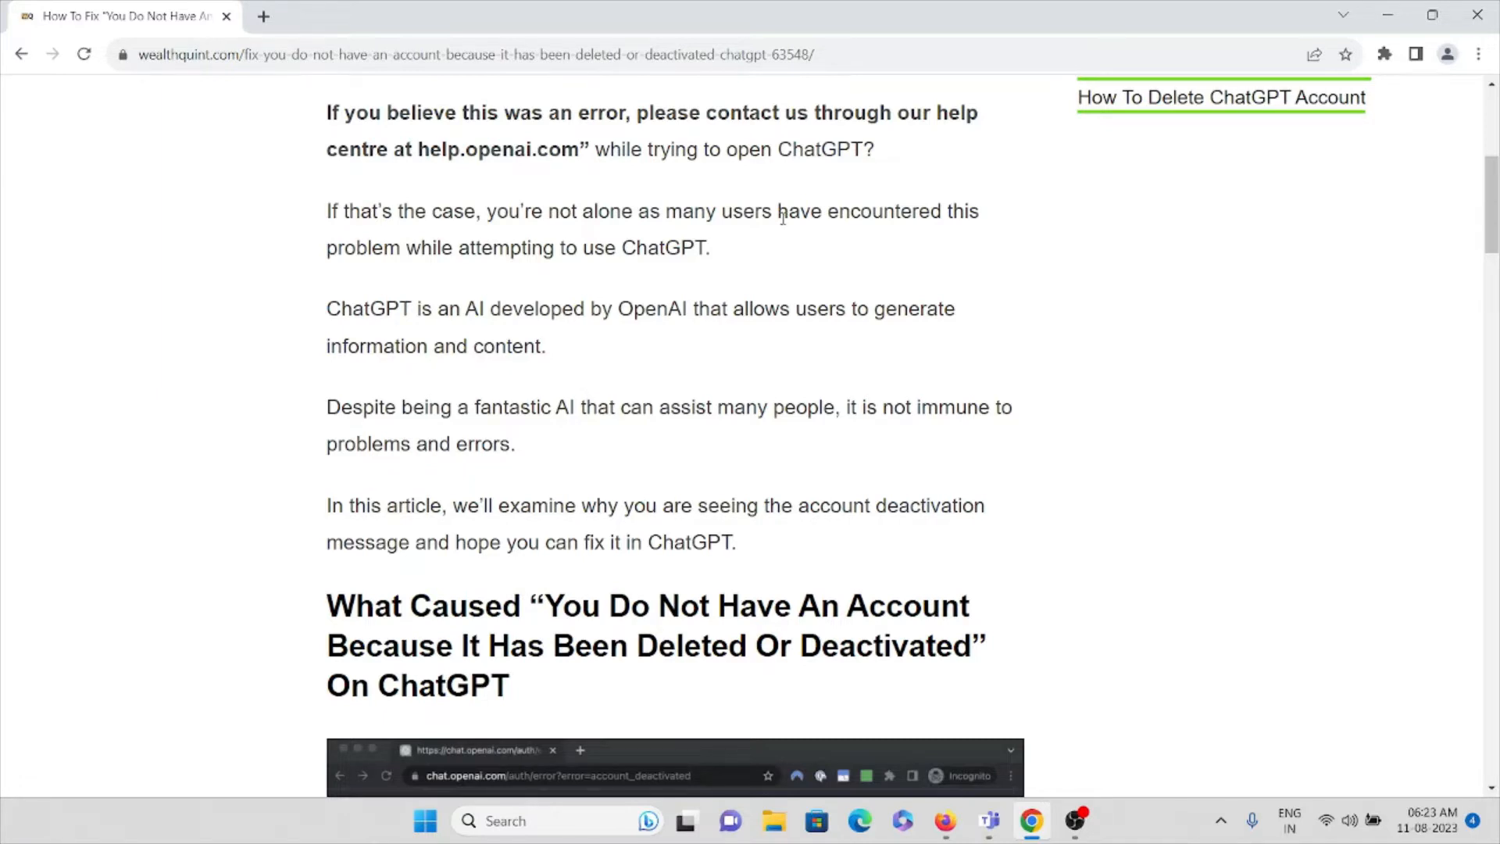
{"action": "mouse_move", "coordinate": [794, 268]}
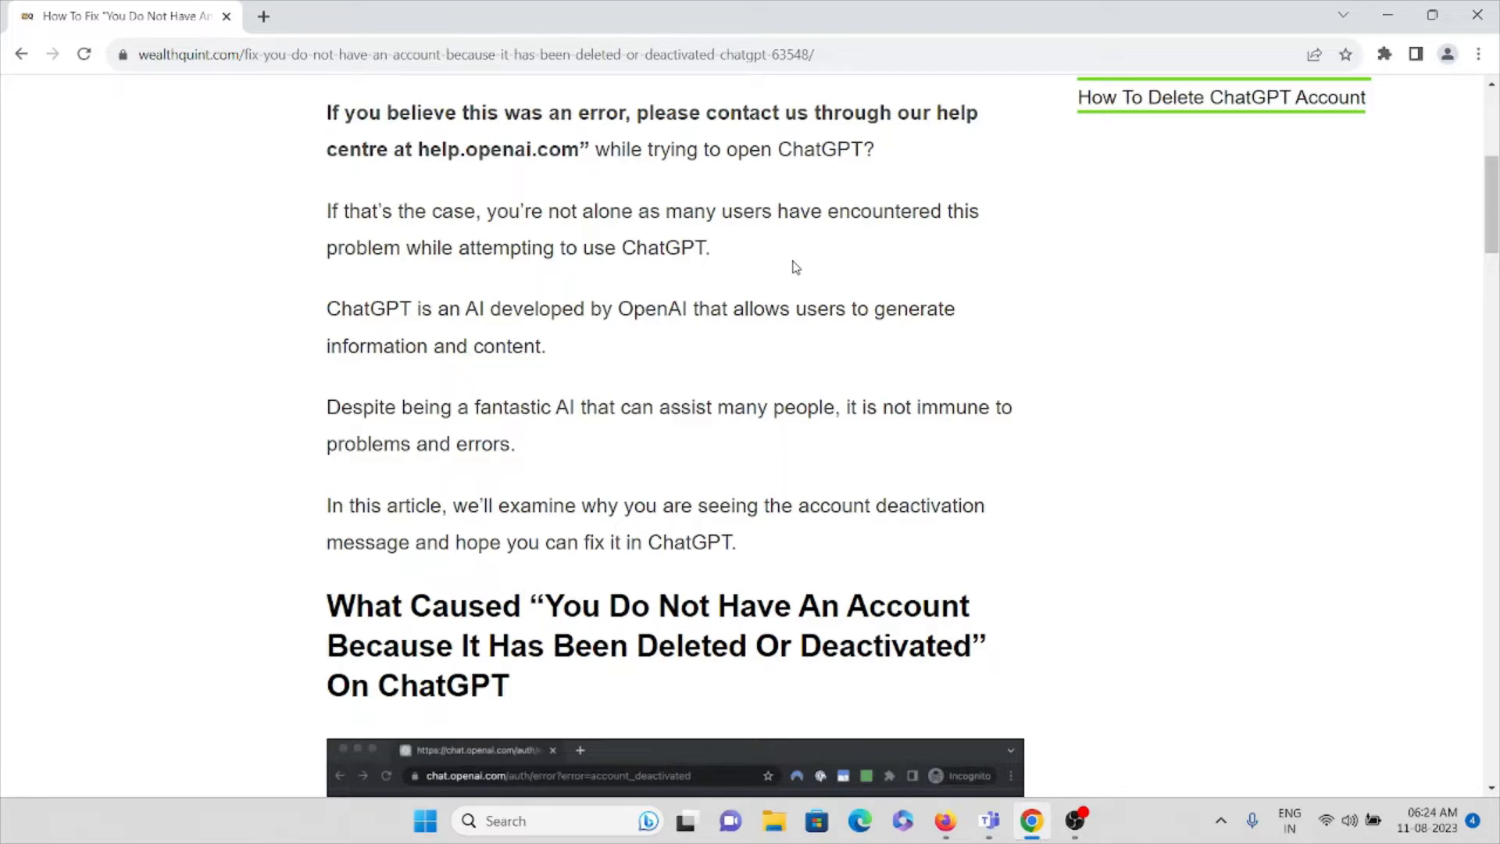
{"action": "scroll", "scroll_direction": "down", "scroll_amount": 3}
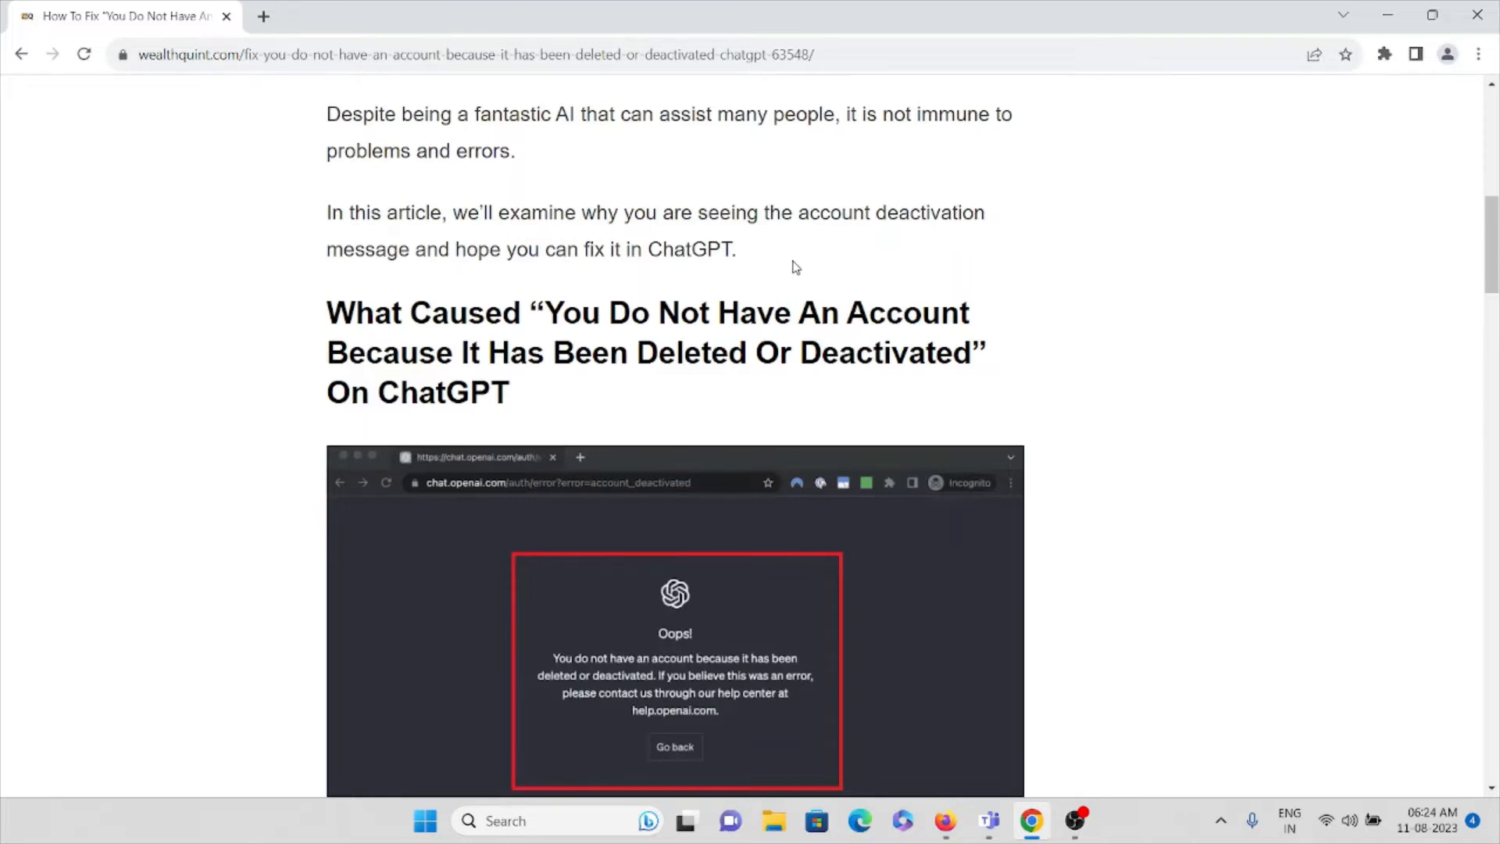
{"action": "scroll", "scroll_direction": "down", "scroll_amount": 3}
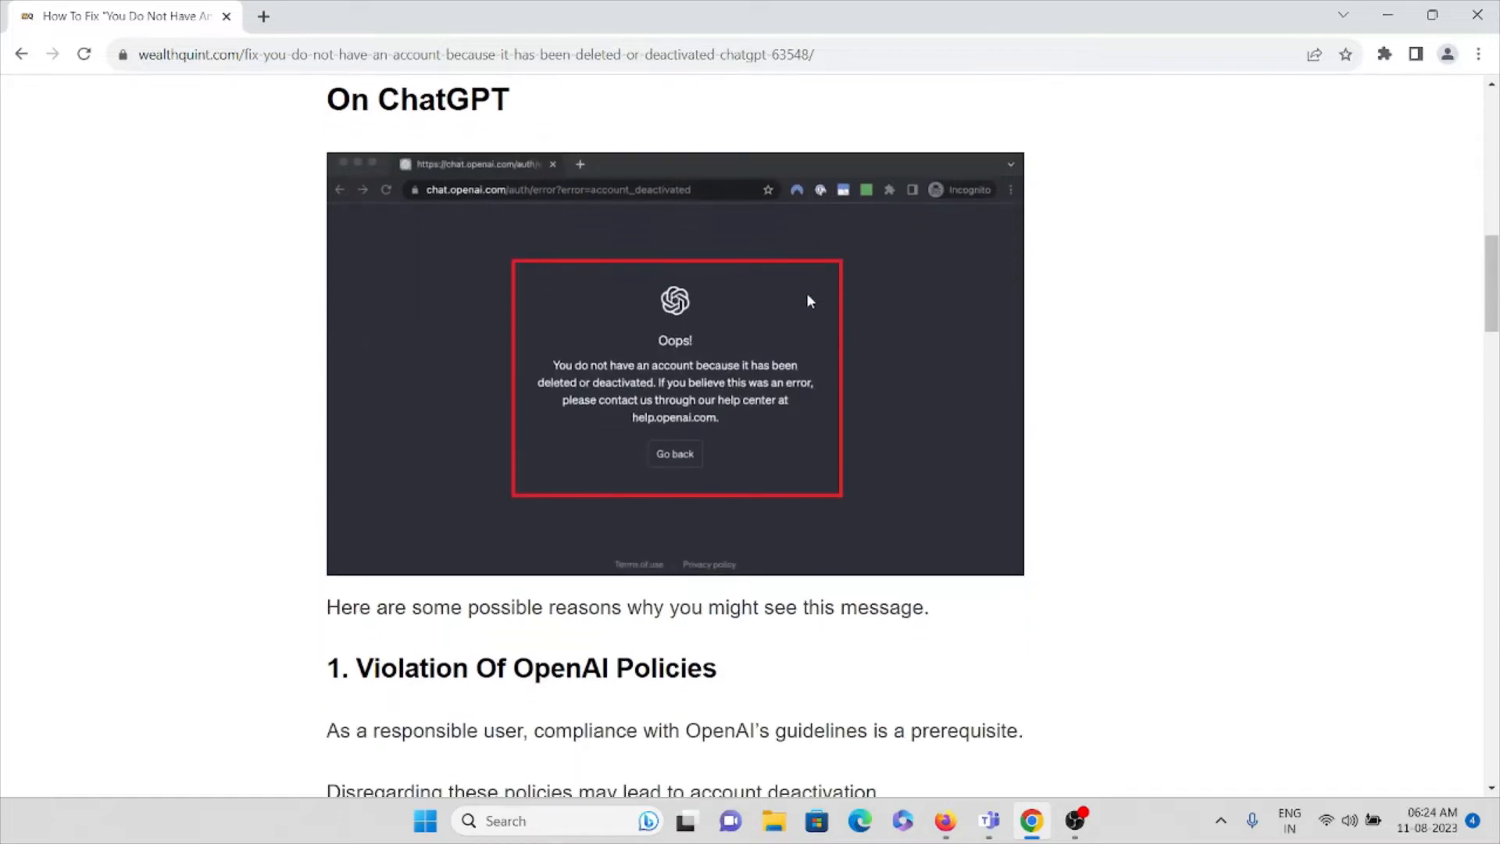
{"action": "scroll", "scroll_direction": "up", "scroll_amount": 3}
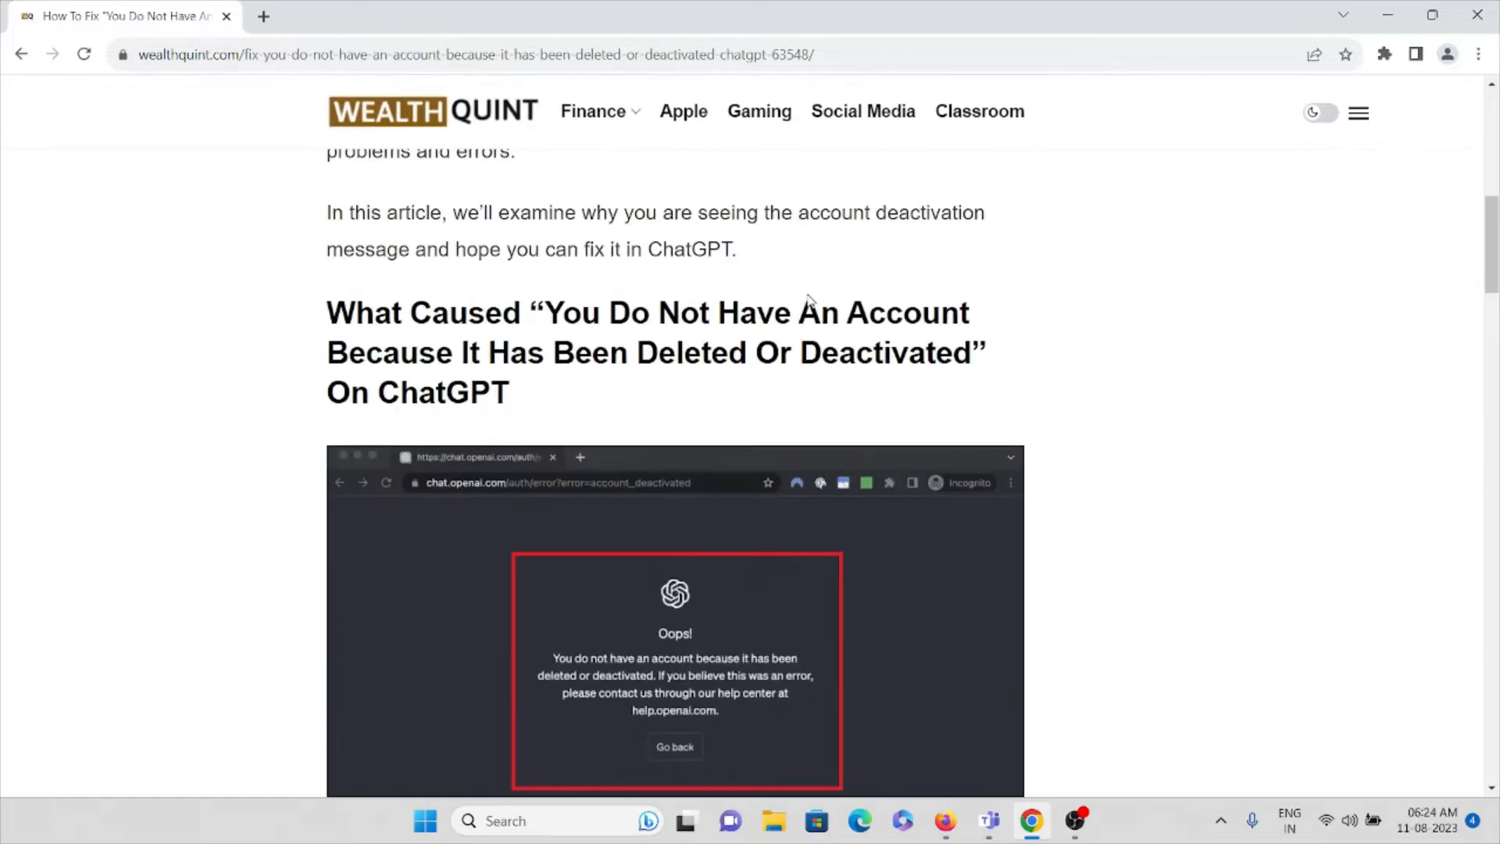
{"action": "scroll", "scroll_direction": "down", "scroll_amount": 3}
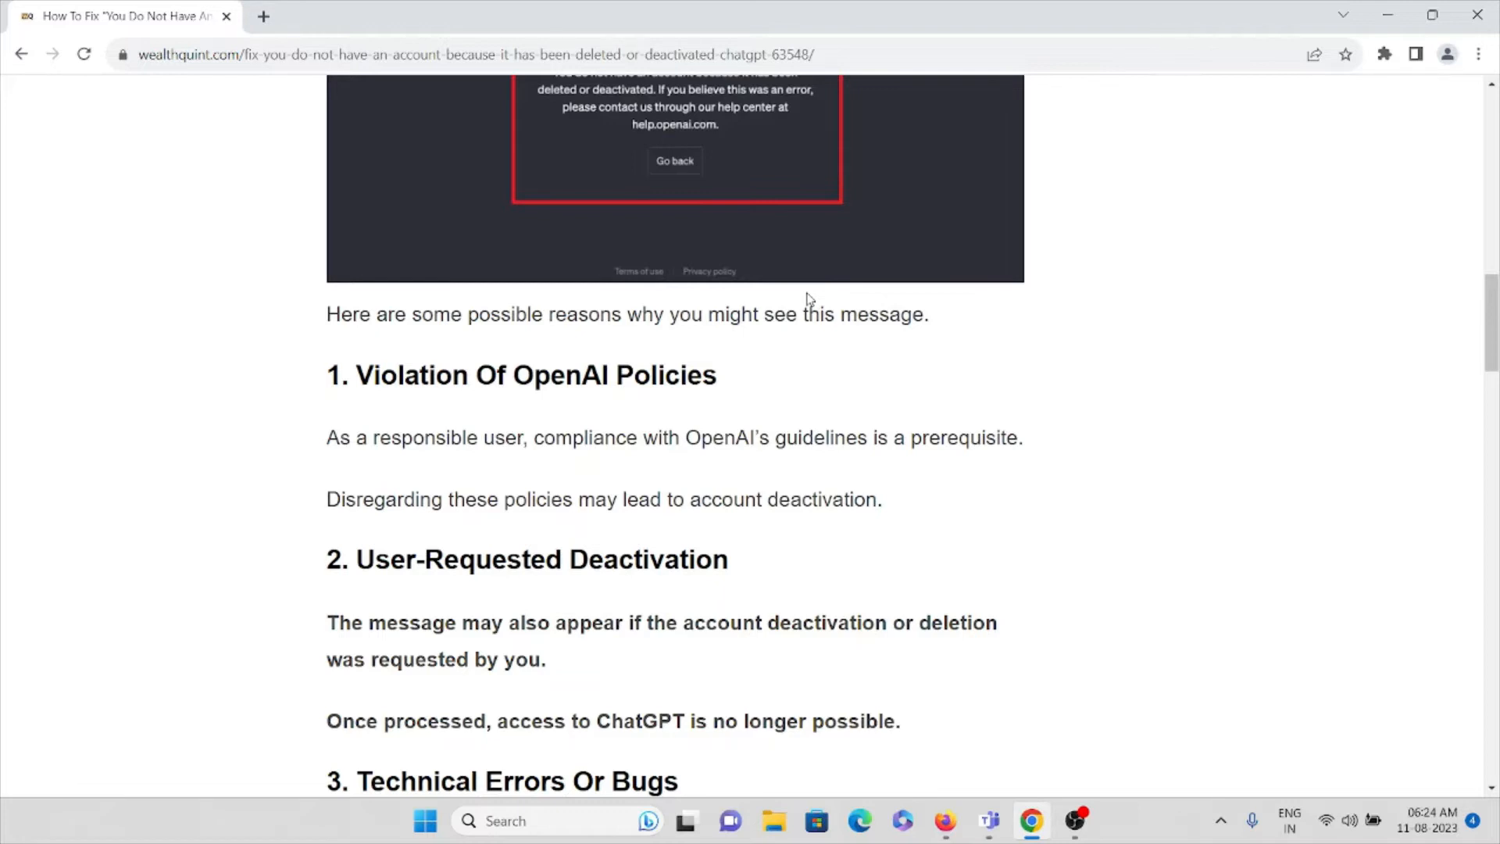
{"action": "mouse_move", "coordinate": [863, 385]}
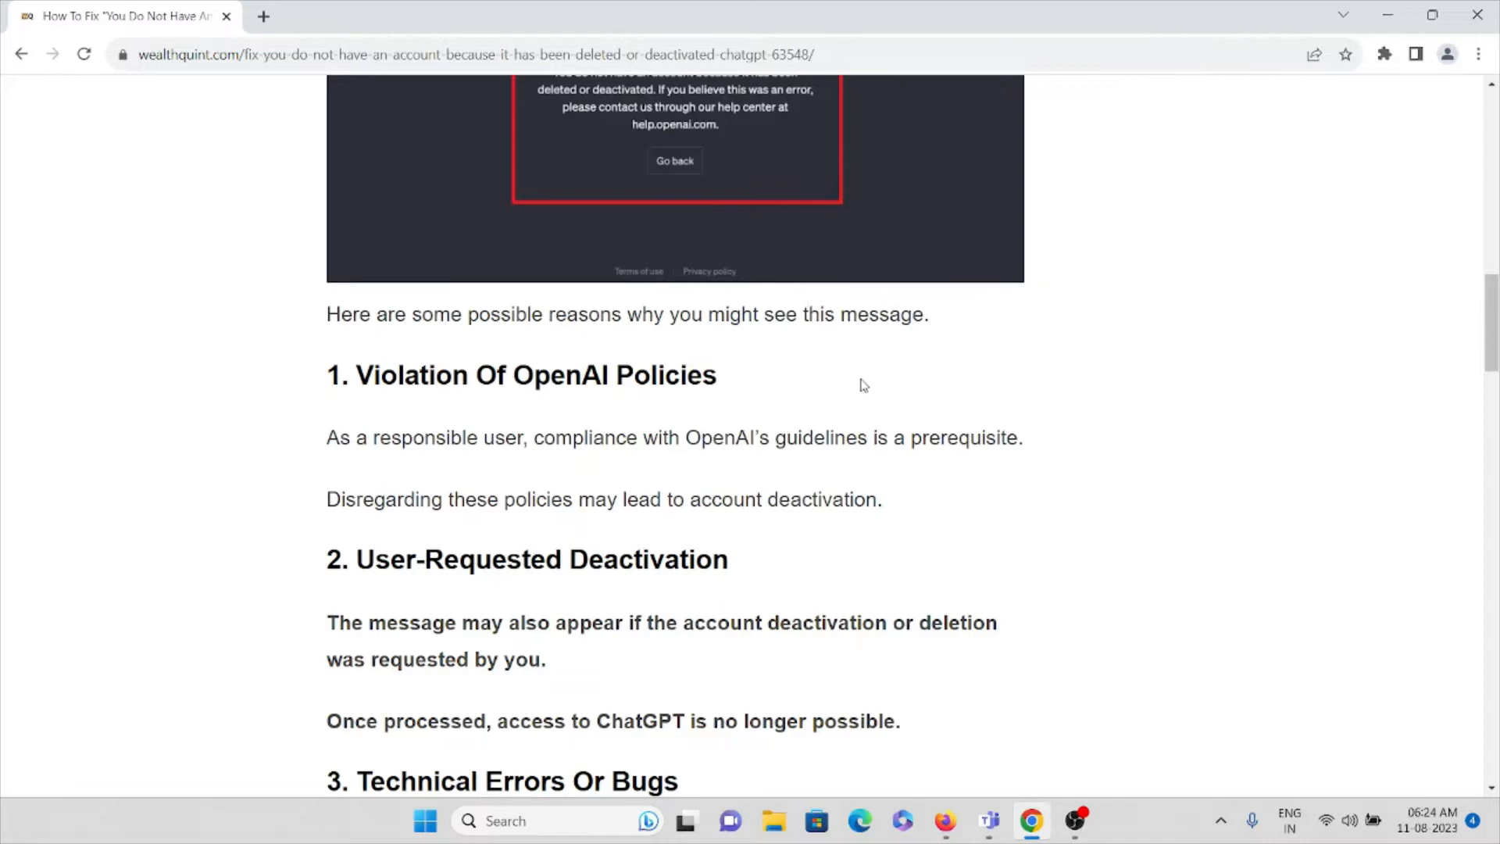
{"action": "scroll", "scroll_direction": "down", "scroll_amount": 3}
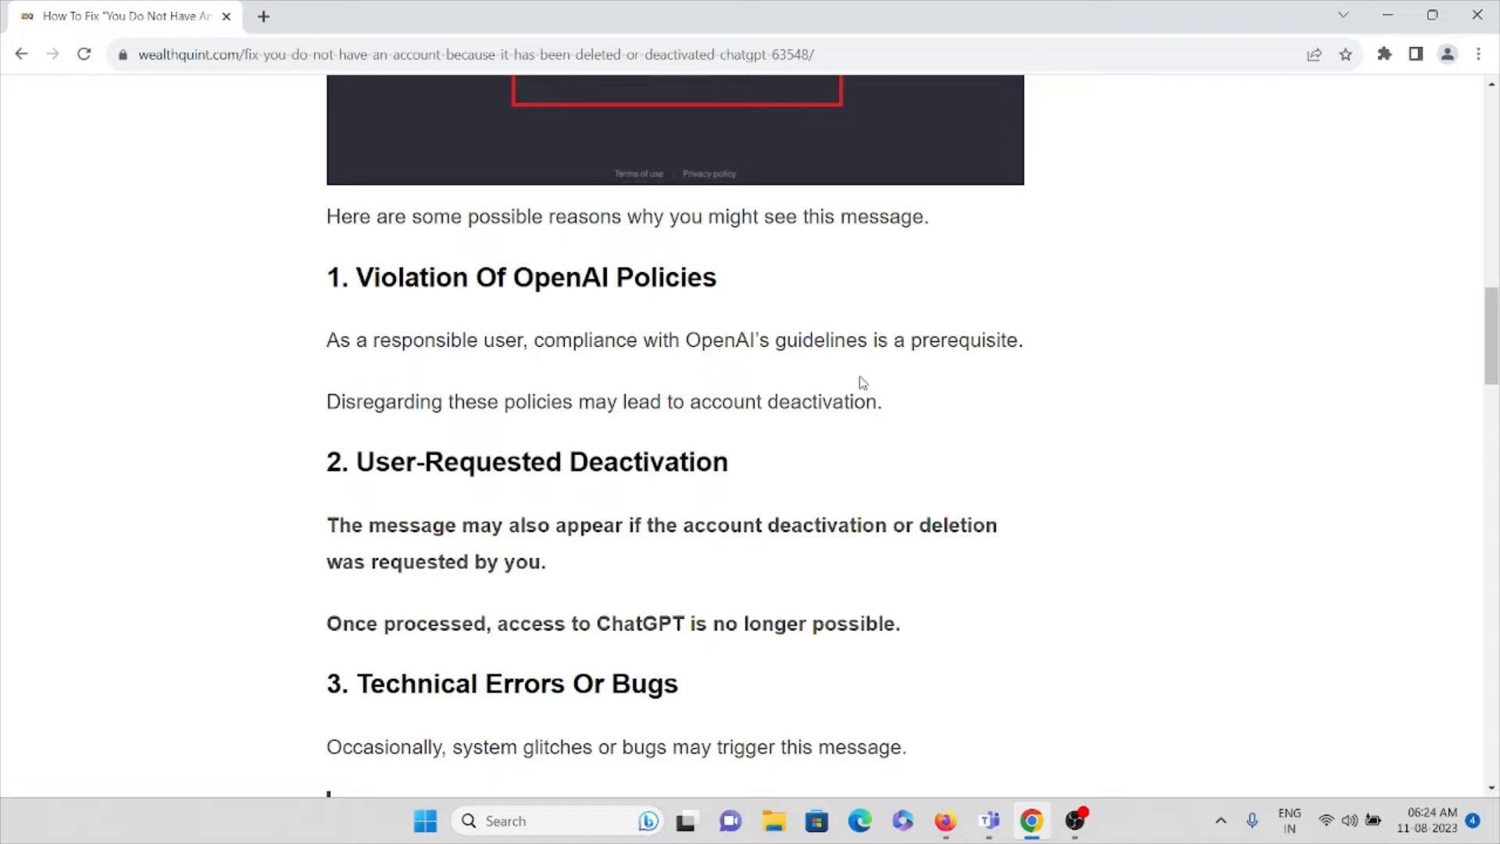
{"action": "scroll", "scroll_direction": "down", "scroll_amount": 3}
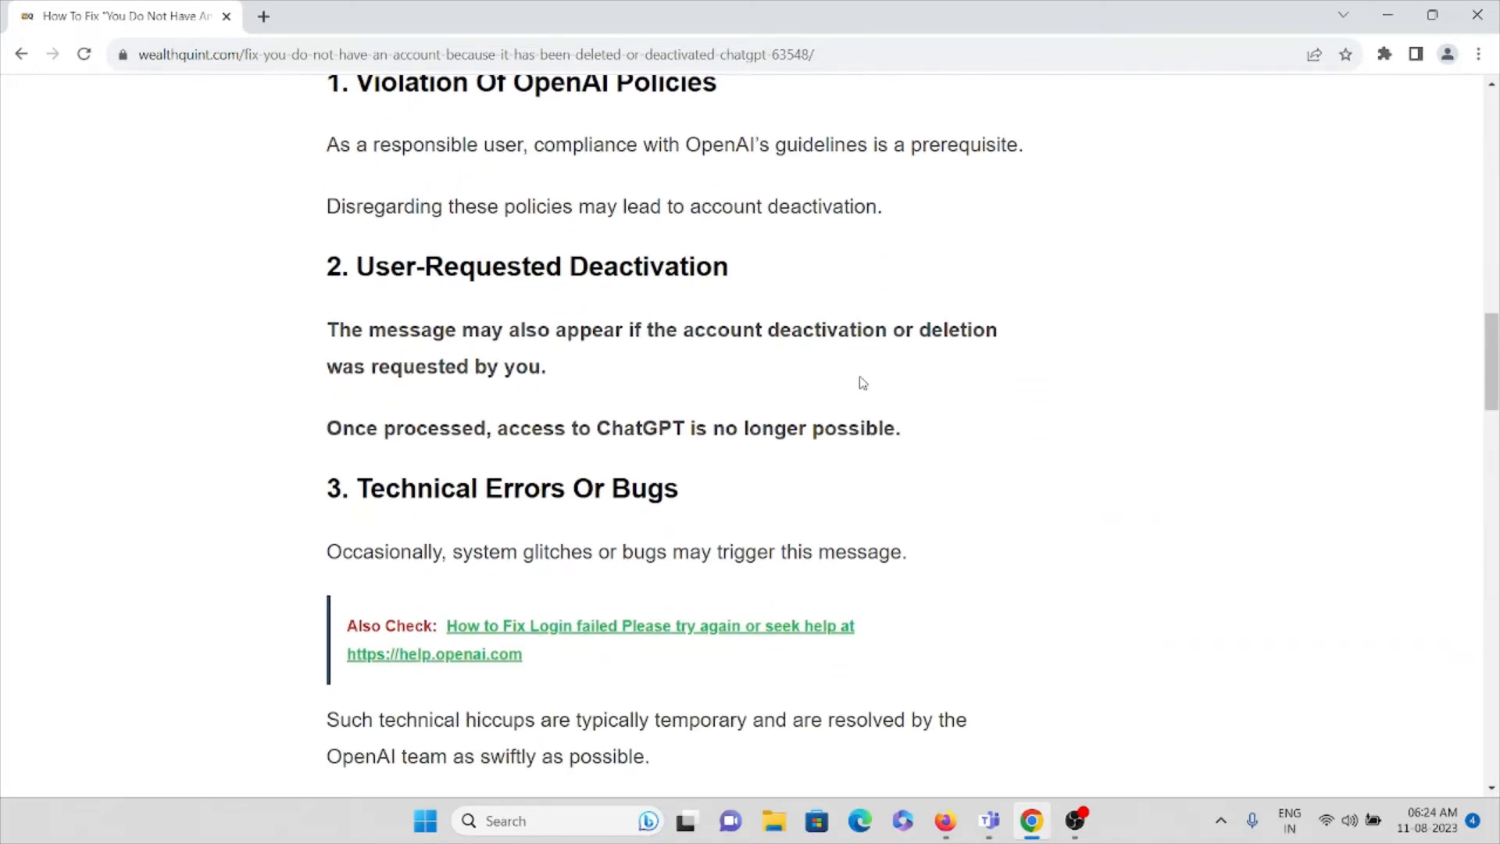
{"action": "mouse_move", "coordinate": [865, 375]}
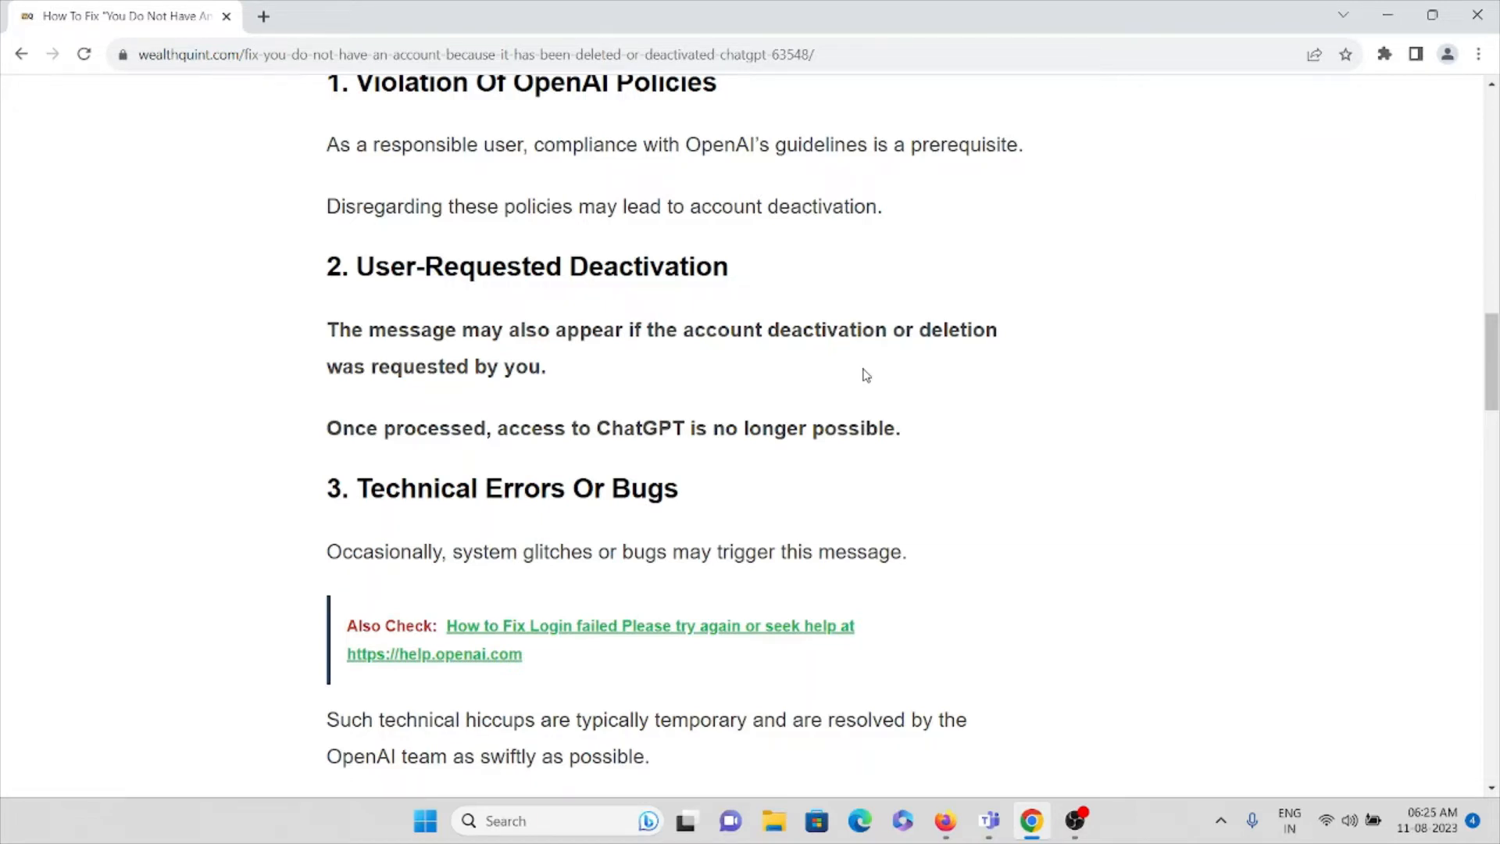
{"action": "scroll", "scroll_direction": "down", "scroll_amount": 3}
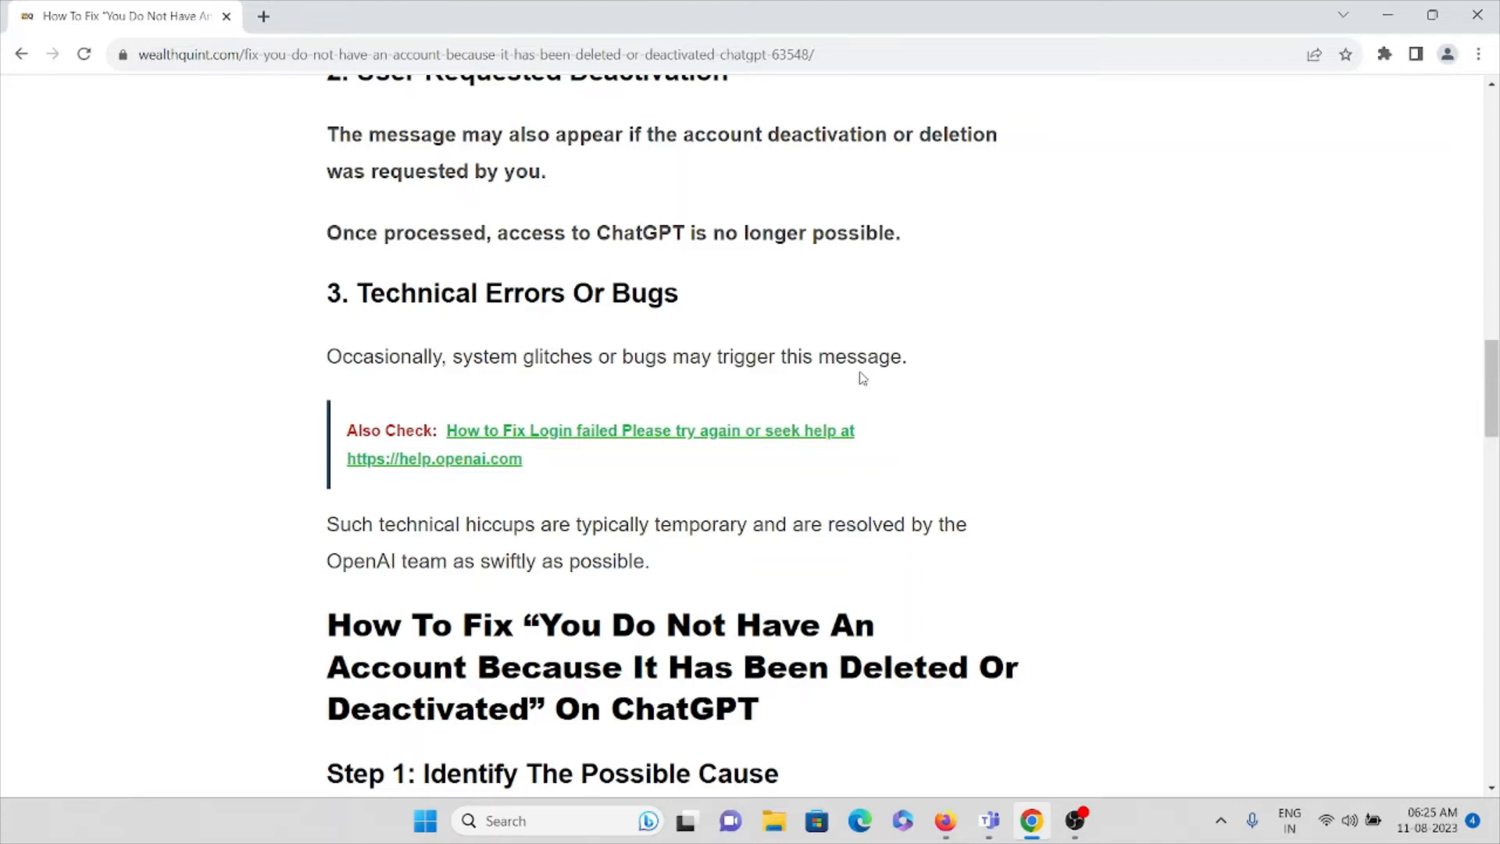
{"action": "scroll", "scroll_direction": "down", "scroll_amount": 3}
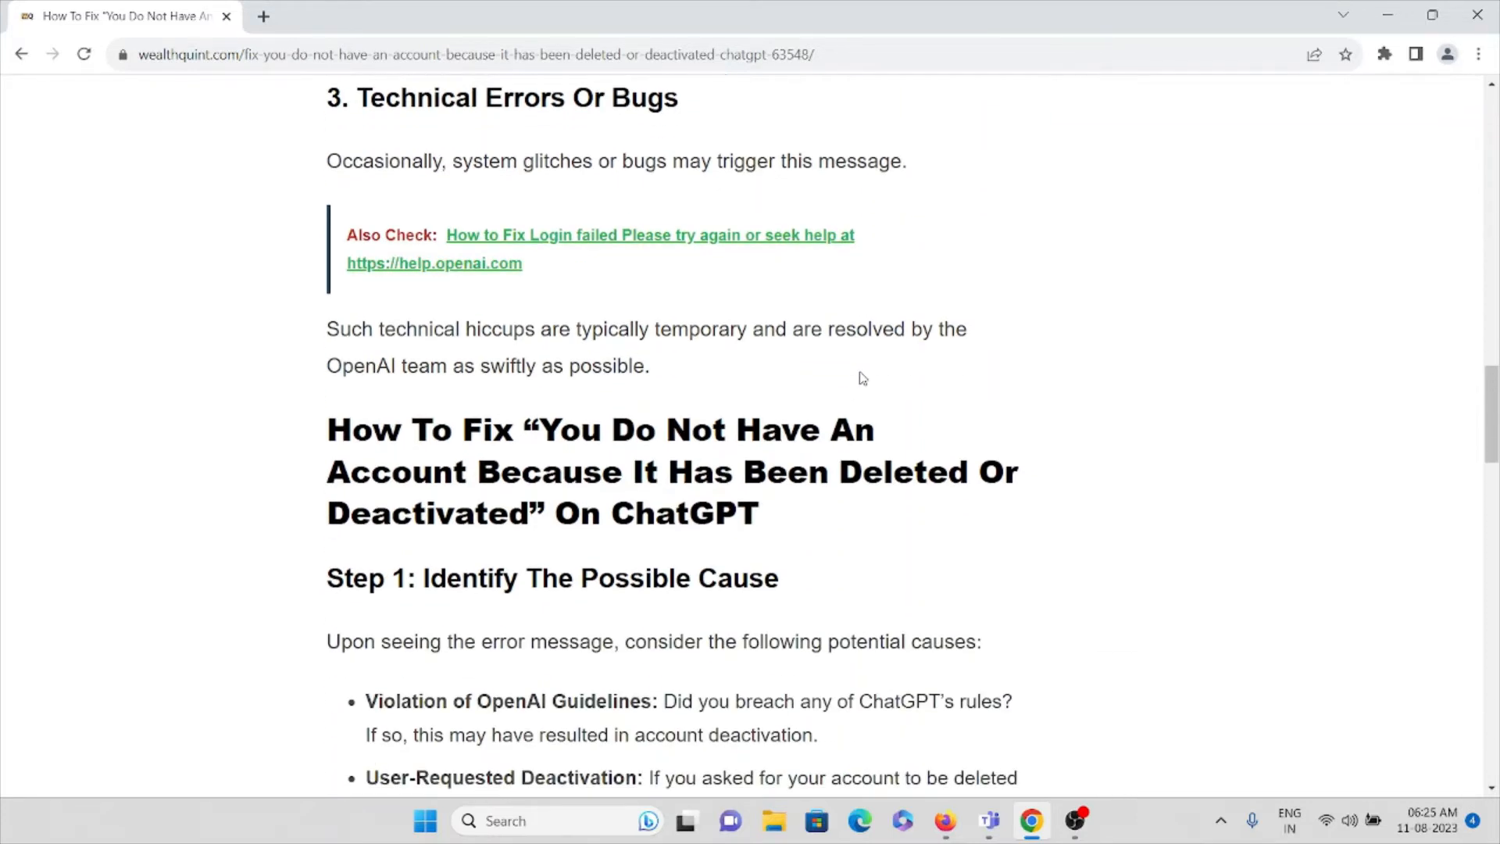
{"action": "mouse_move", "coordinate": [881, 438]}
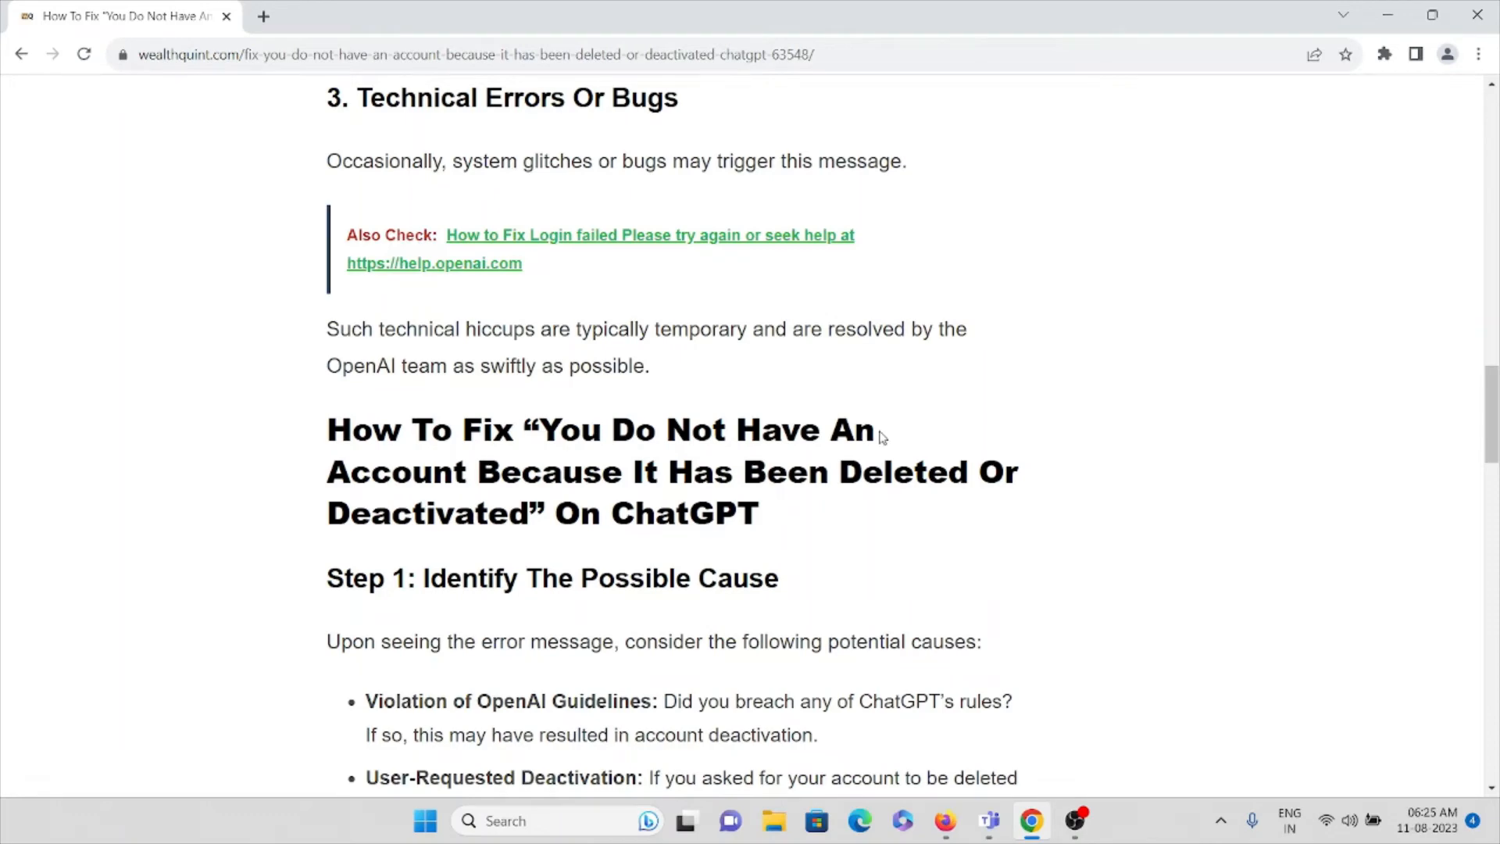
{"action": "scroll", "scroll_direction": "down", "scroll_amount": 3}
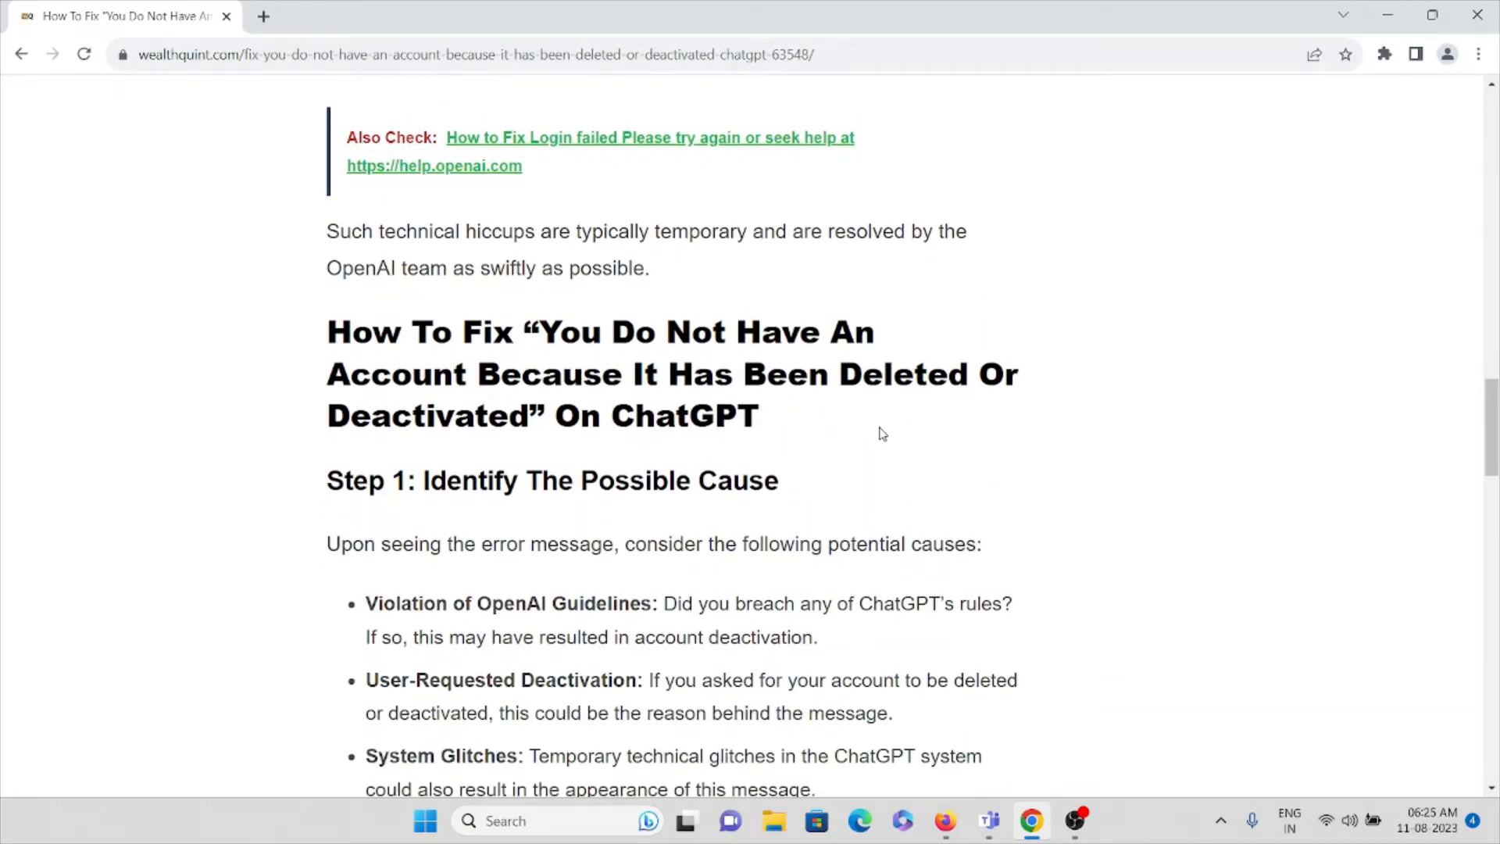
{"action": "scroll", "scroll_direction": "down", "scroll_amount": 3}
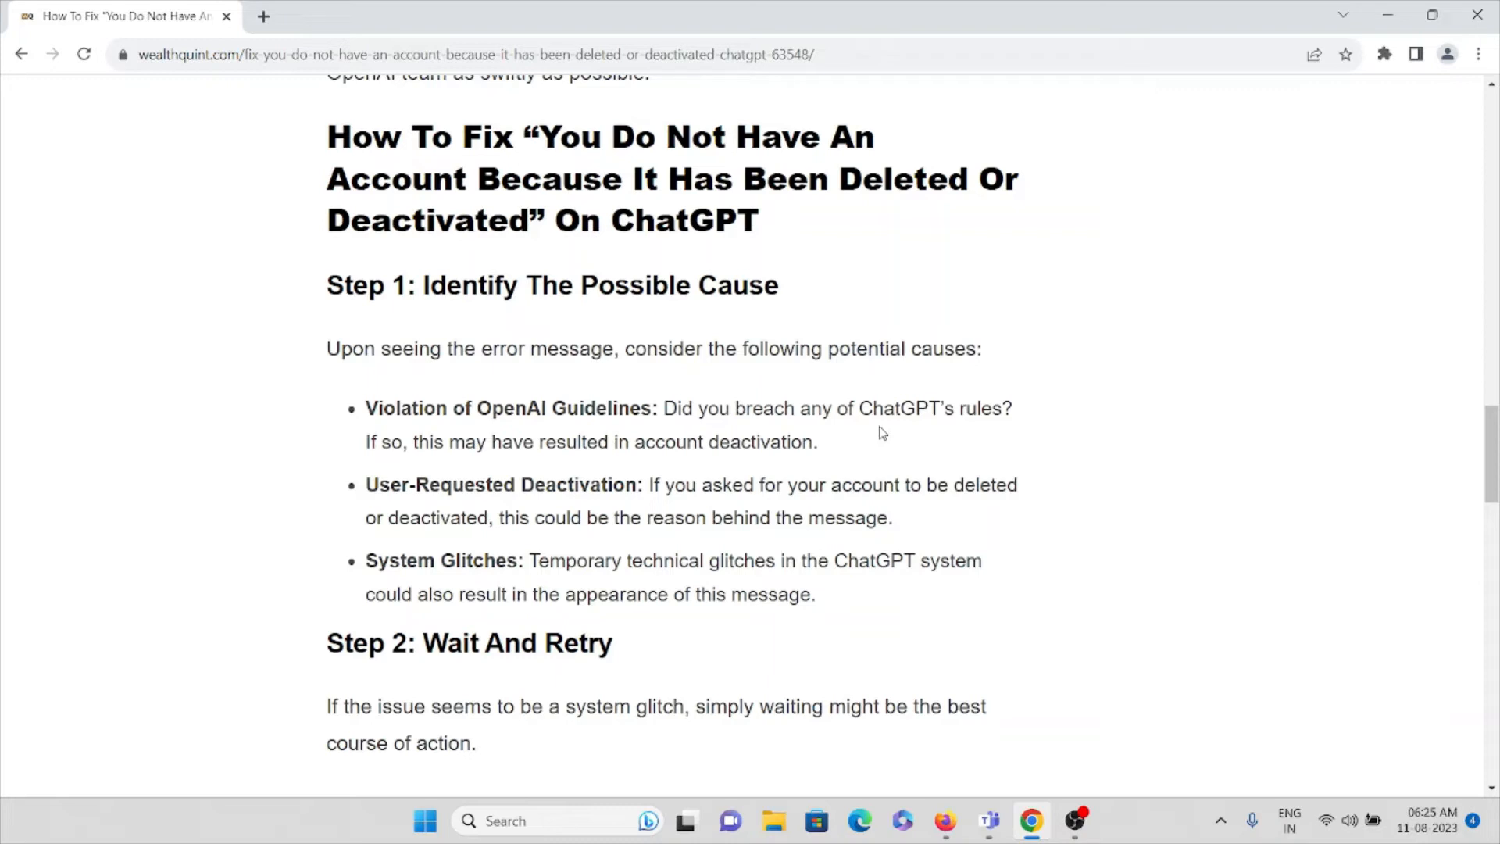
{"action": "mouse_move", "coordinate": [914, 470]}
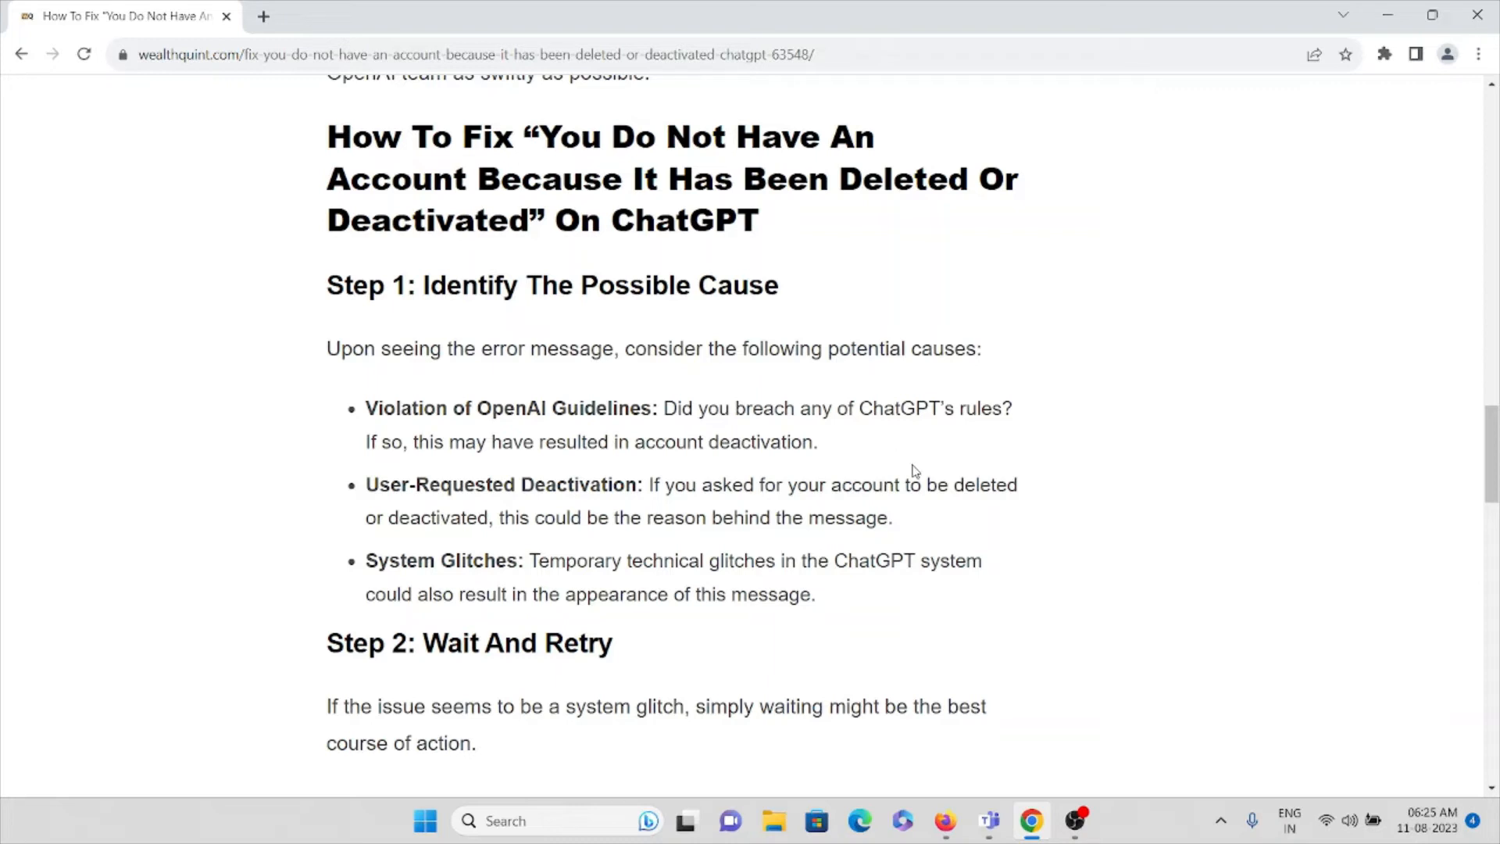
{"action": "mouse_move", "coordinate": [941, 450]}
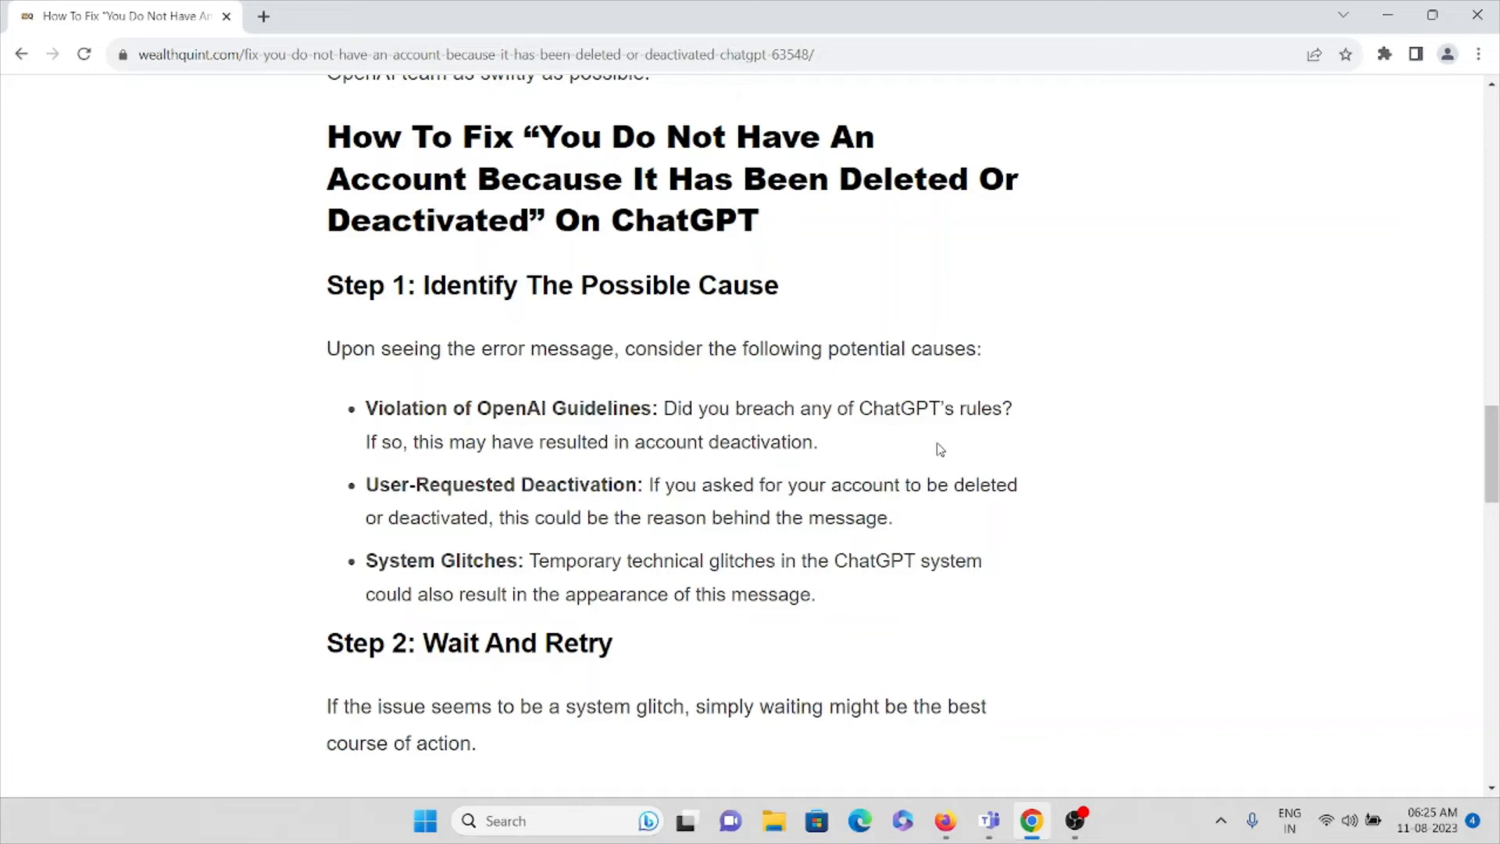
{"action": "scroll", "scroll_direction": "down", "scroll_amount": 3}
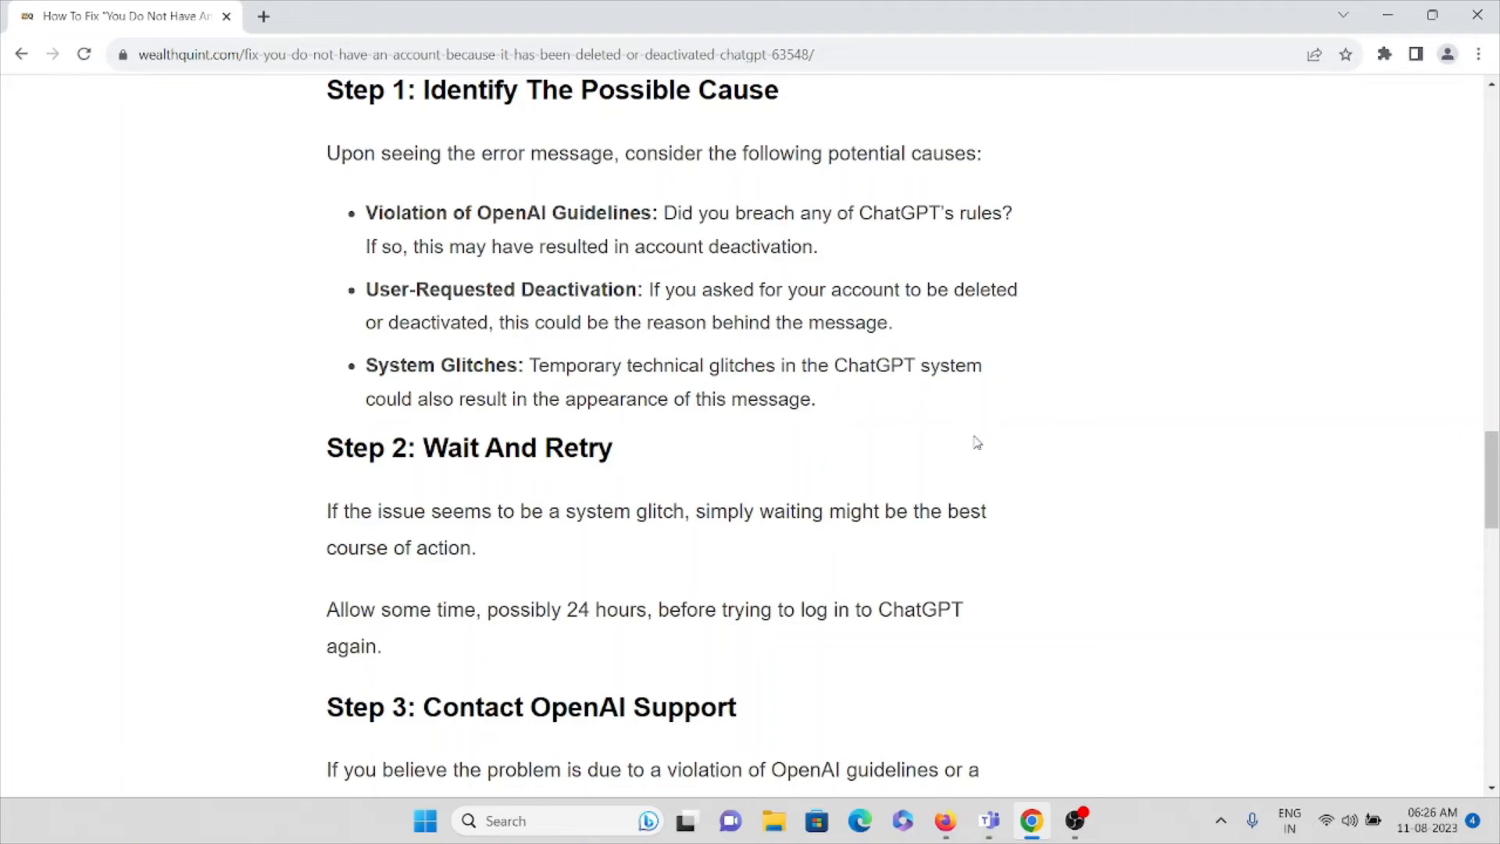
{"action": "mouse_move", "coordinate": [558, 266]}
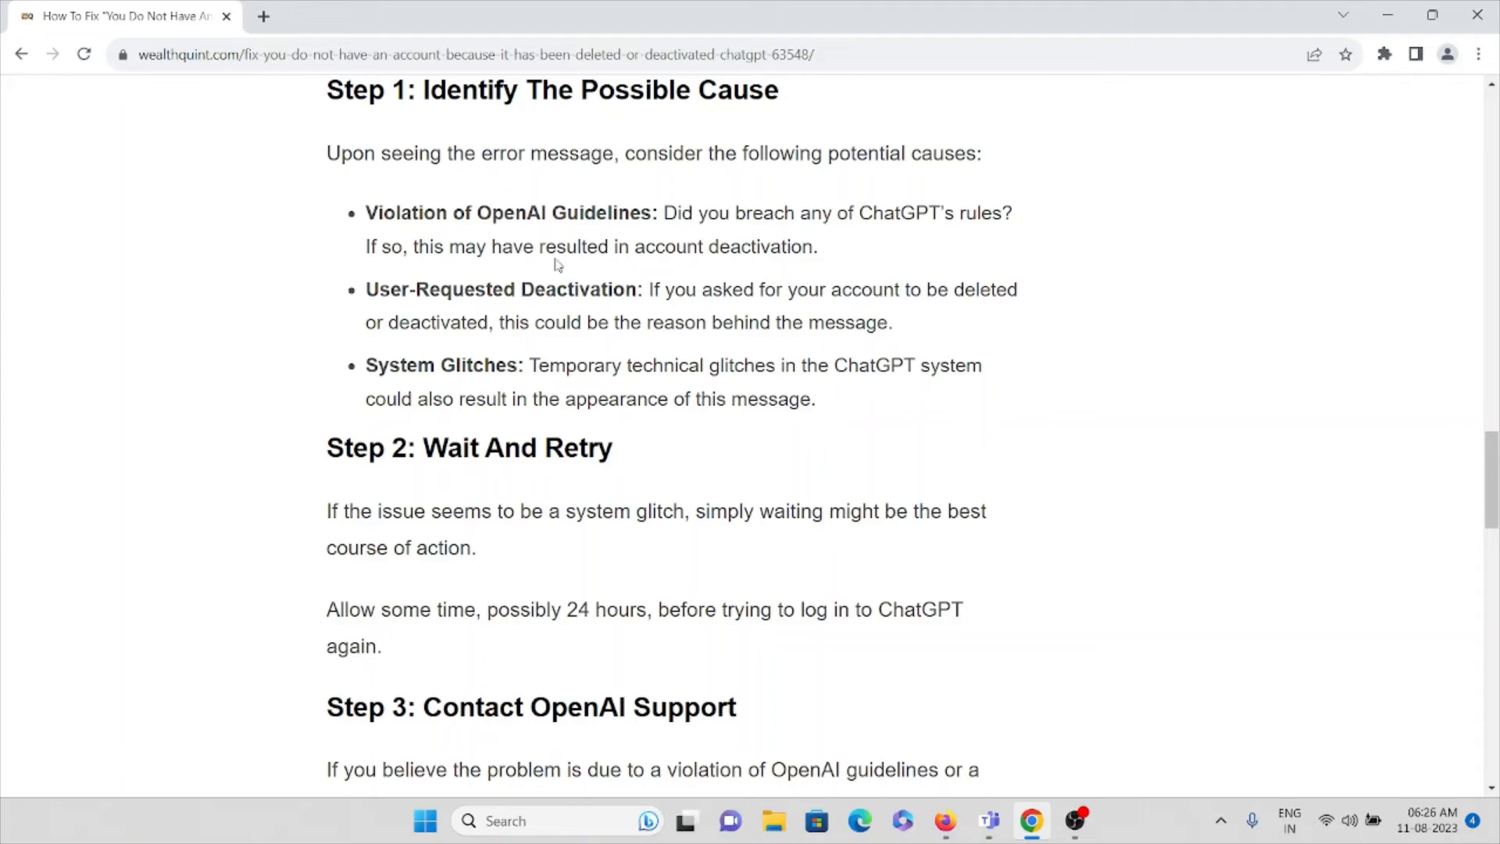
{"action": "scroll", "scroll_direction": "down", "scroll_amount": 3}
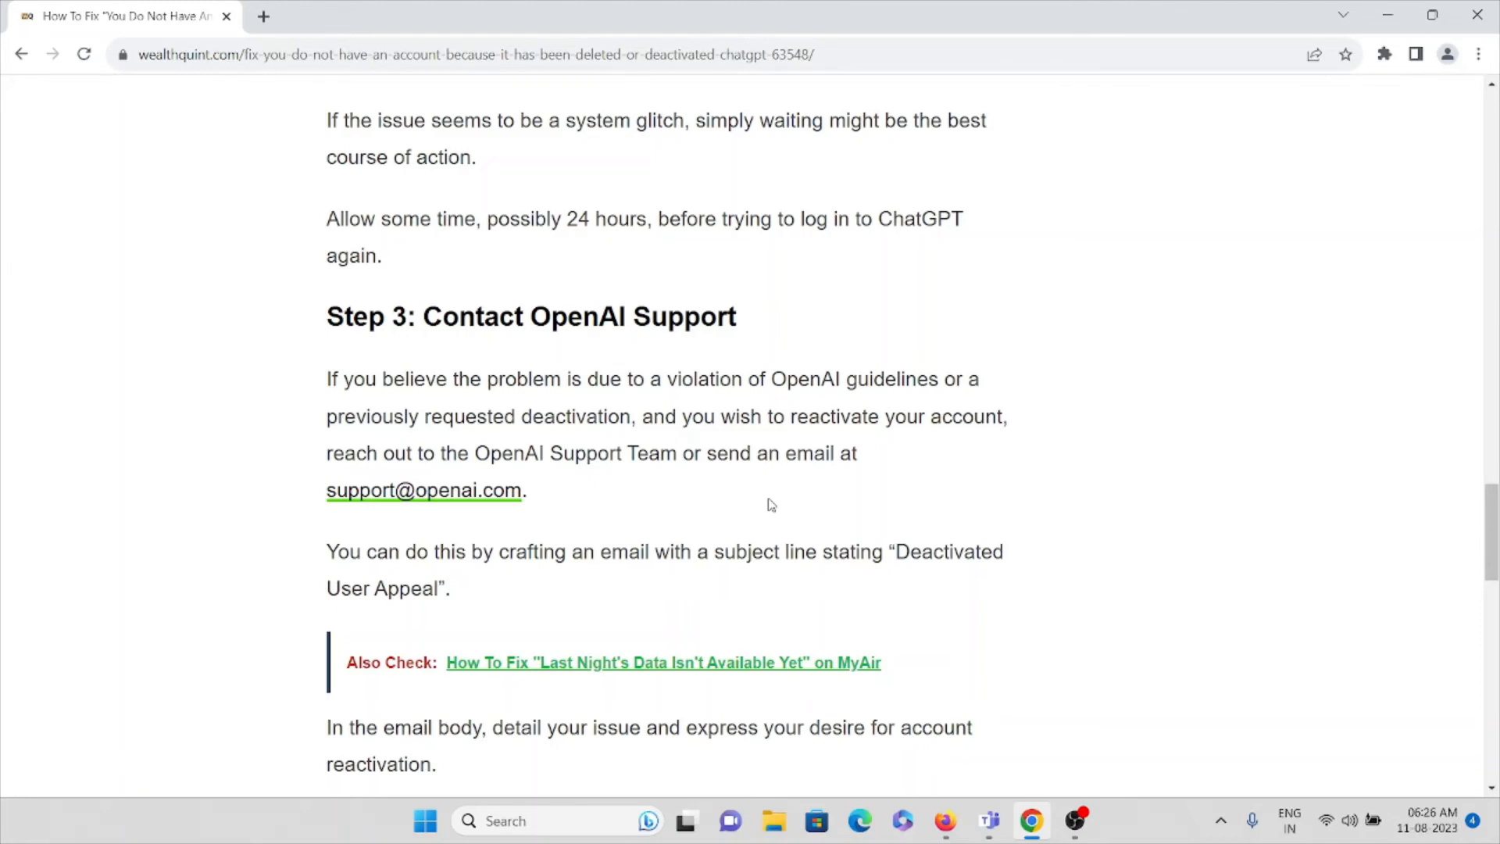
{"action": "scroll", "scroll_direction": "down", "scroll_amount": 3}
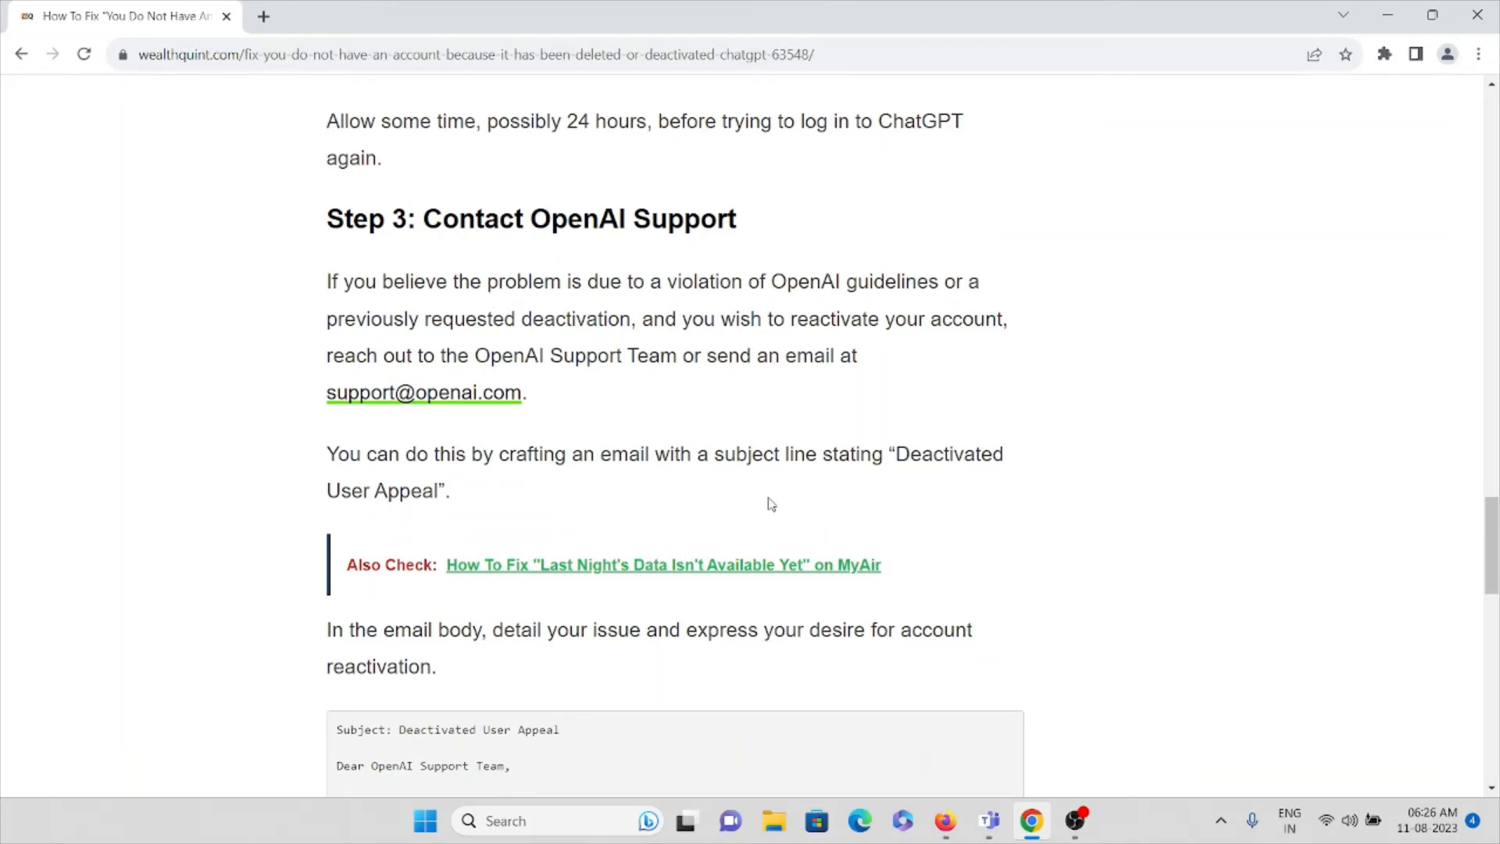
{"action": "scroll", "scroll_direction": "down", "scroll_amount": 3}
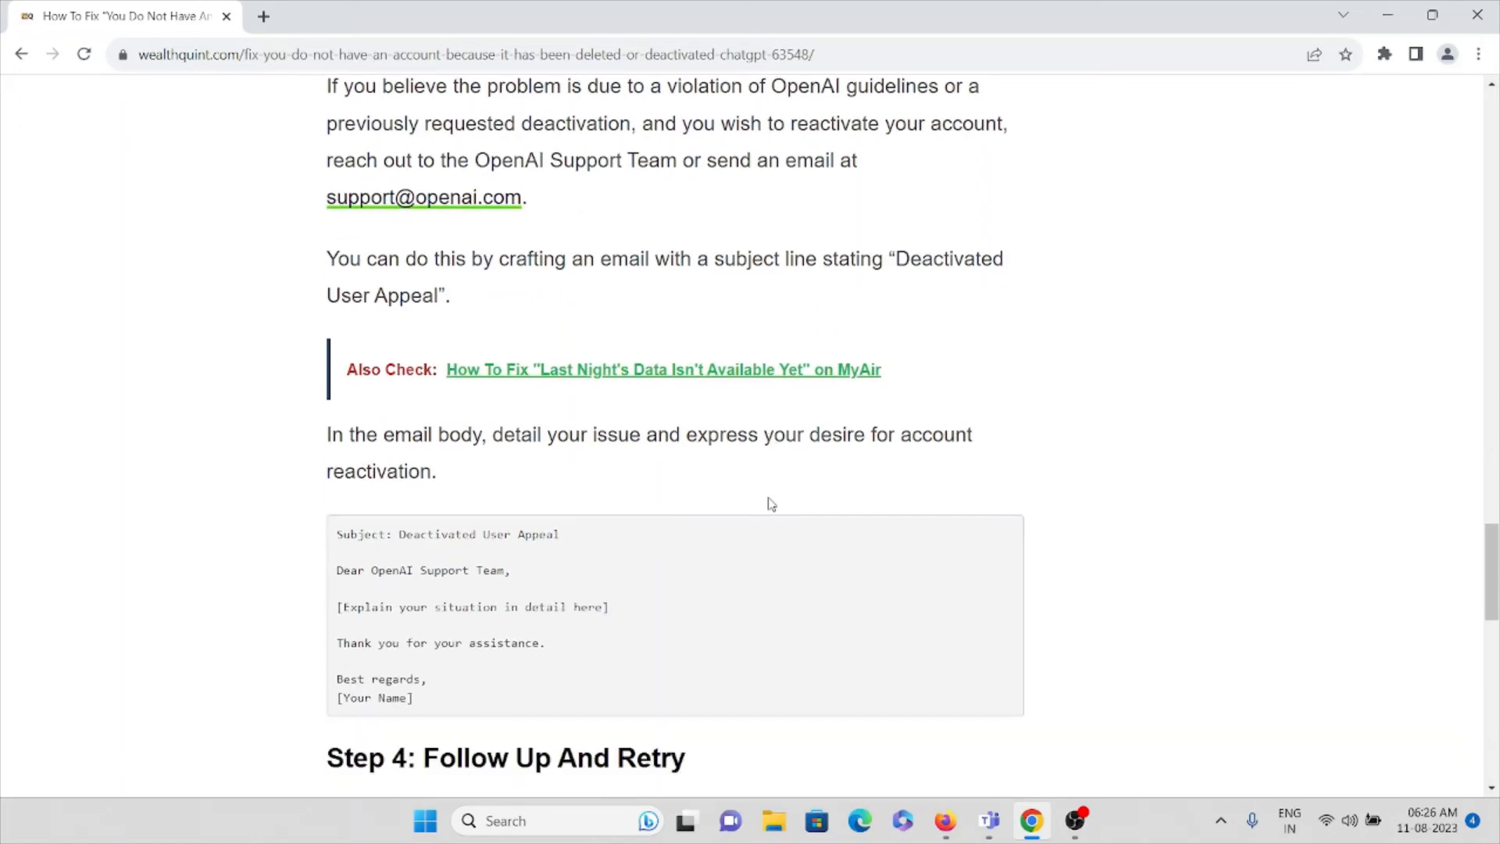
{"action": "scroll", "scroll_direction": "down", "scroll_amount": 3}
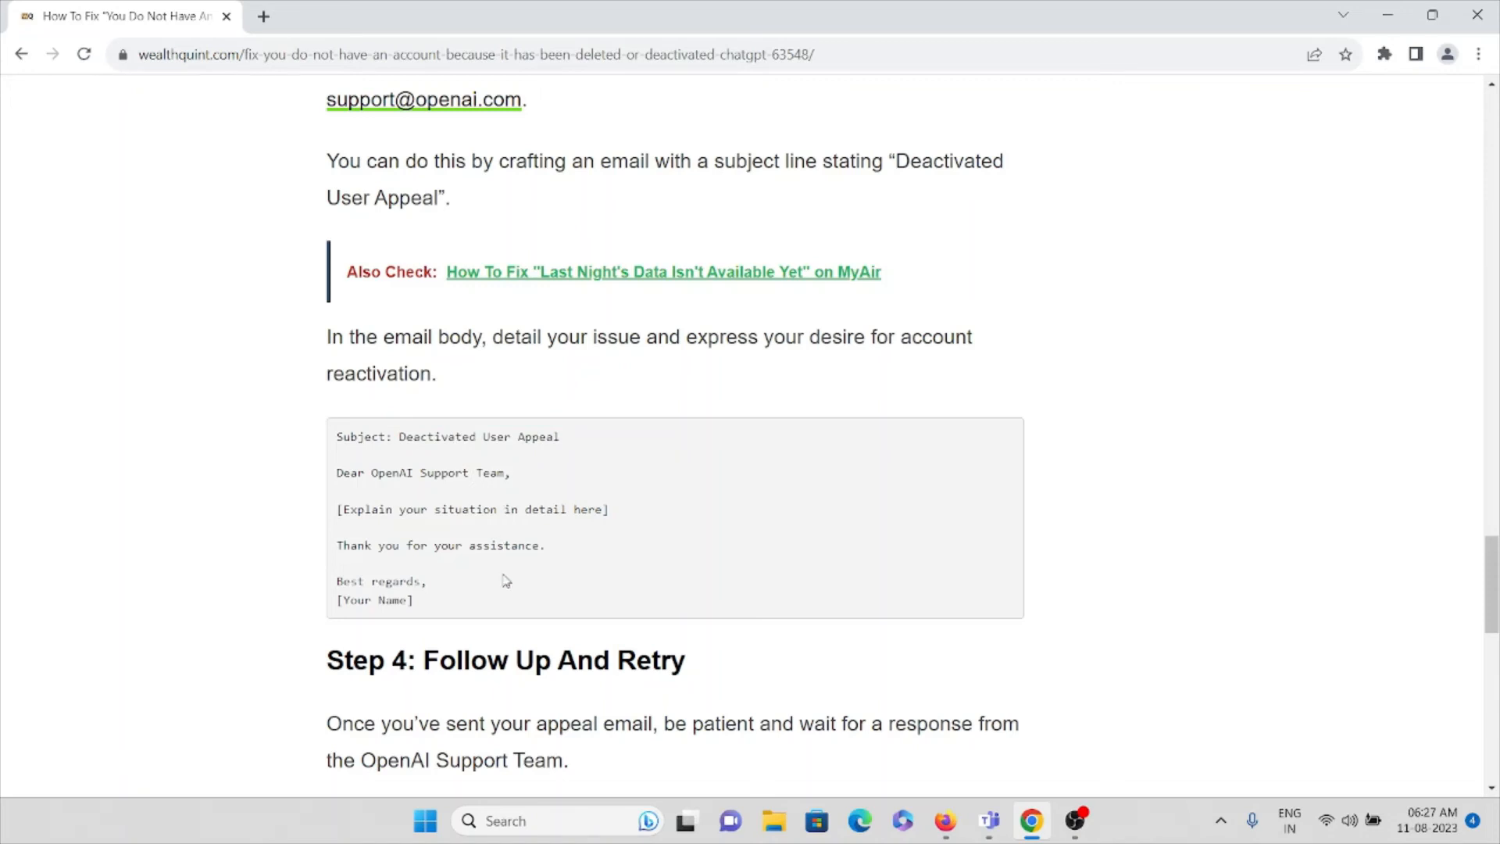
{"action": "scroll", "scroll_direction": "down", "scroll_amount": 3}
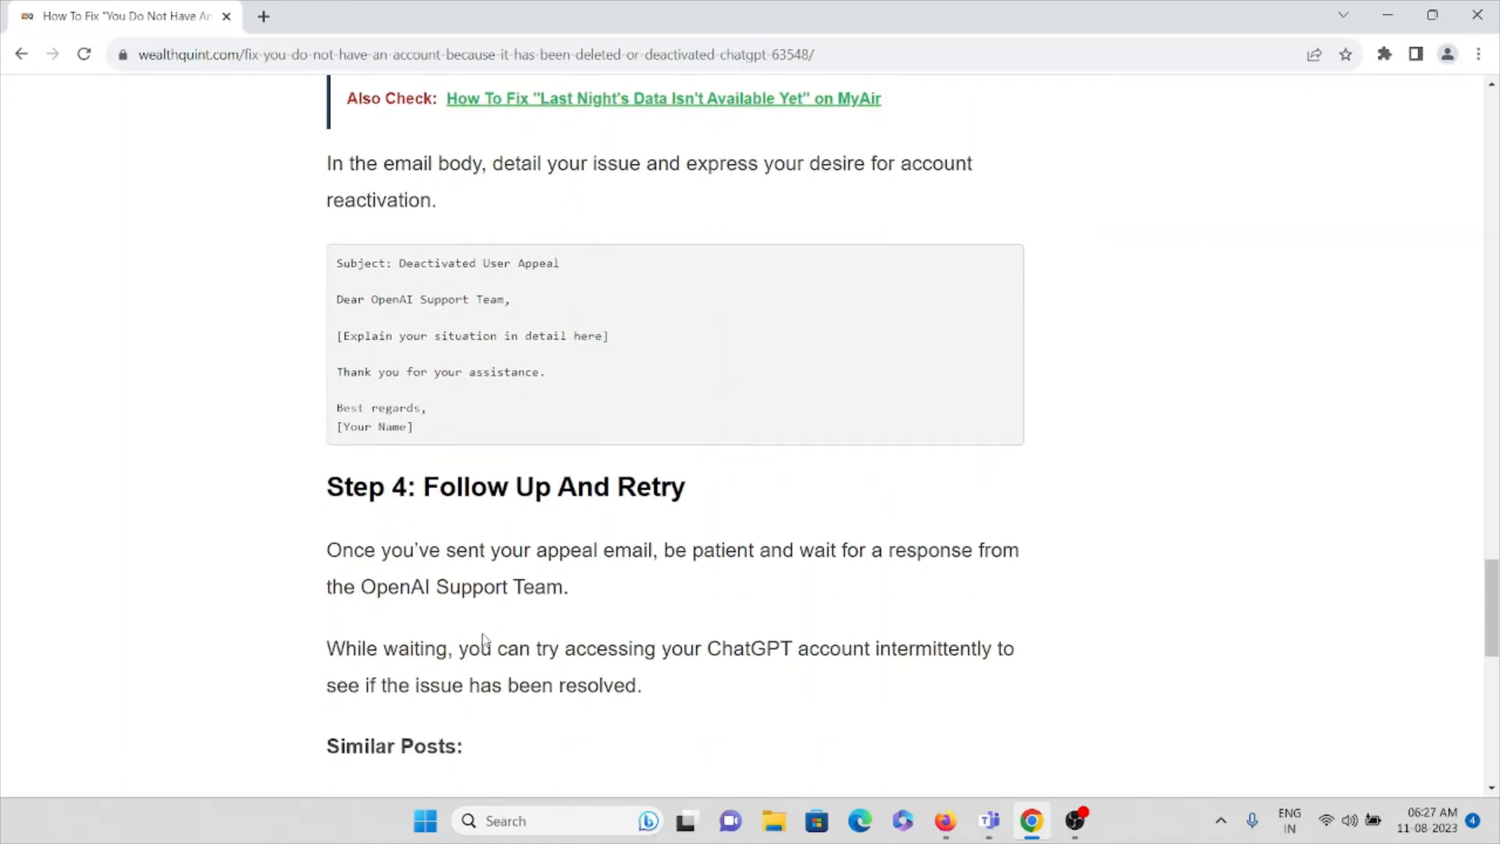
{"action": "scroll", "scroll_direction": "down", "scroll_amount": 3}
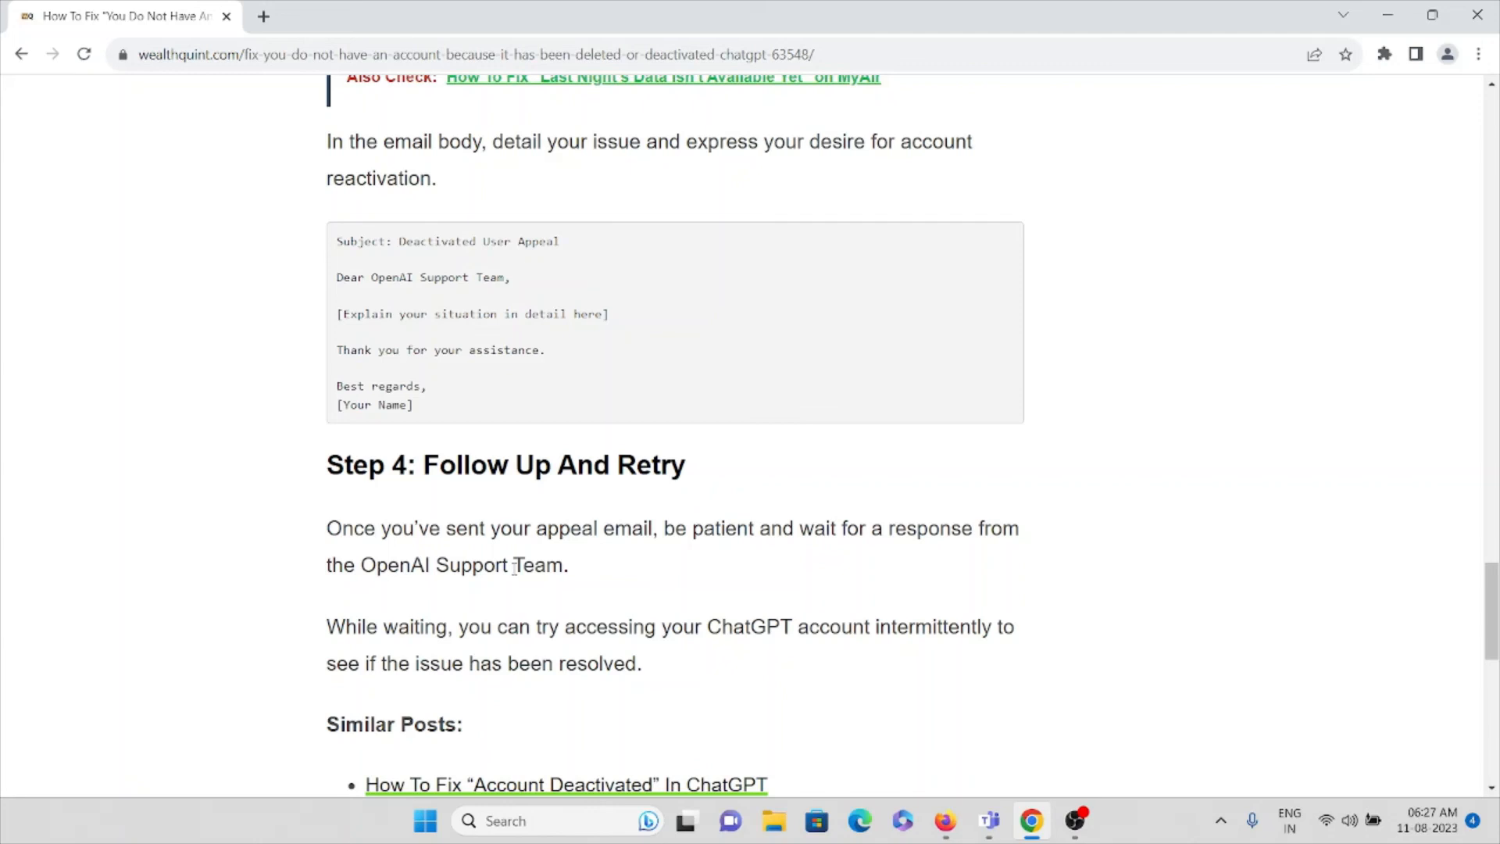
{"action": "scroll", "scroll_direction": "down", "scroll_amount": 3}
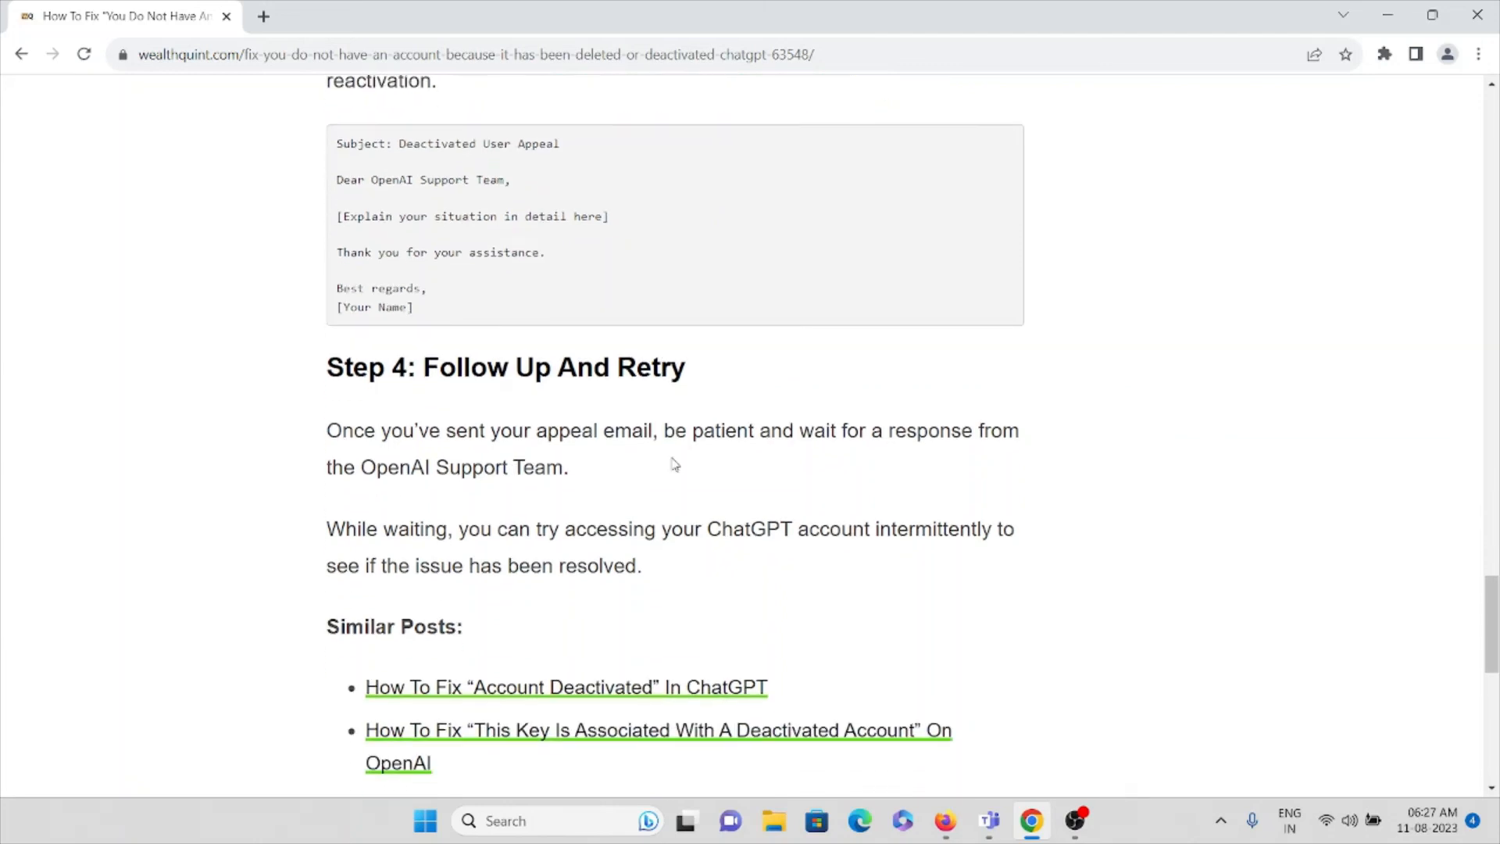
{"action": "scroll", "scroll_direction": "down", "scroll_amount": 3}
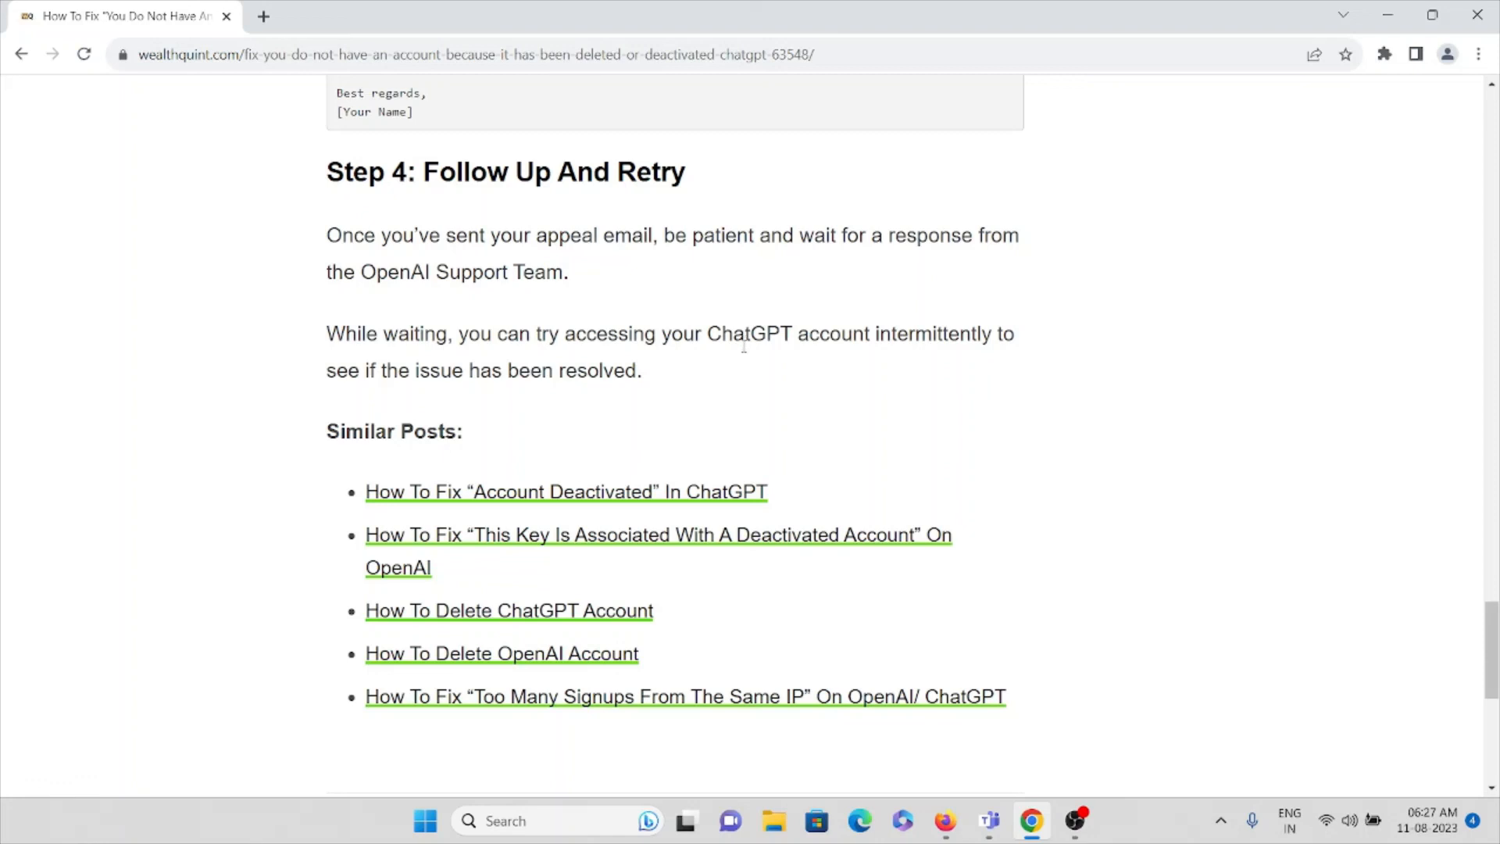
{"action": "mouse_move", "coordinate": [1028, 617]}
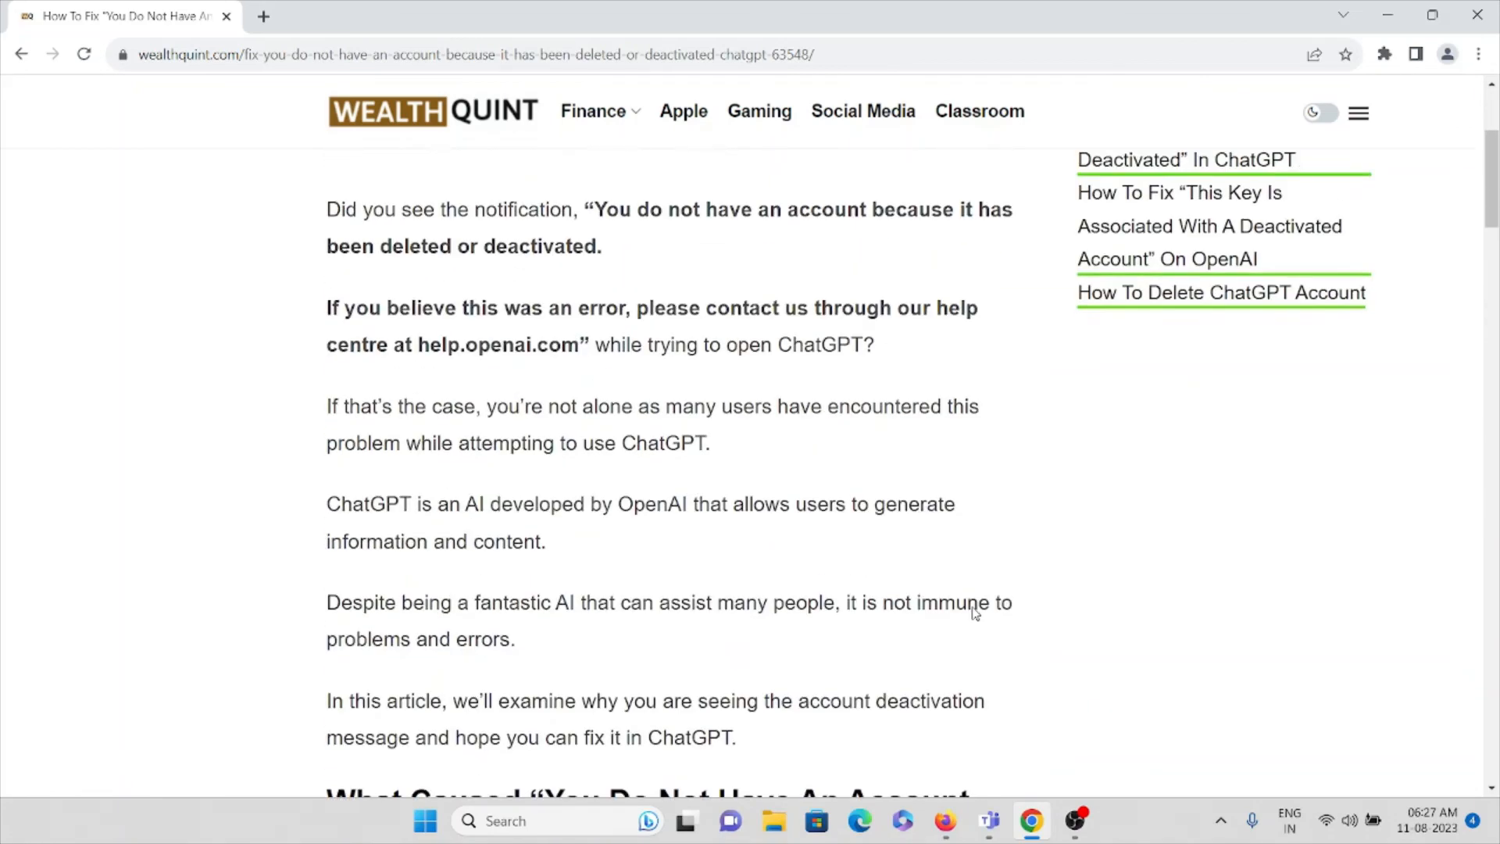
{"action": "scroll", "scroll_direction": "up", "scroll_amount": 3}
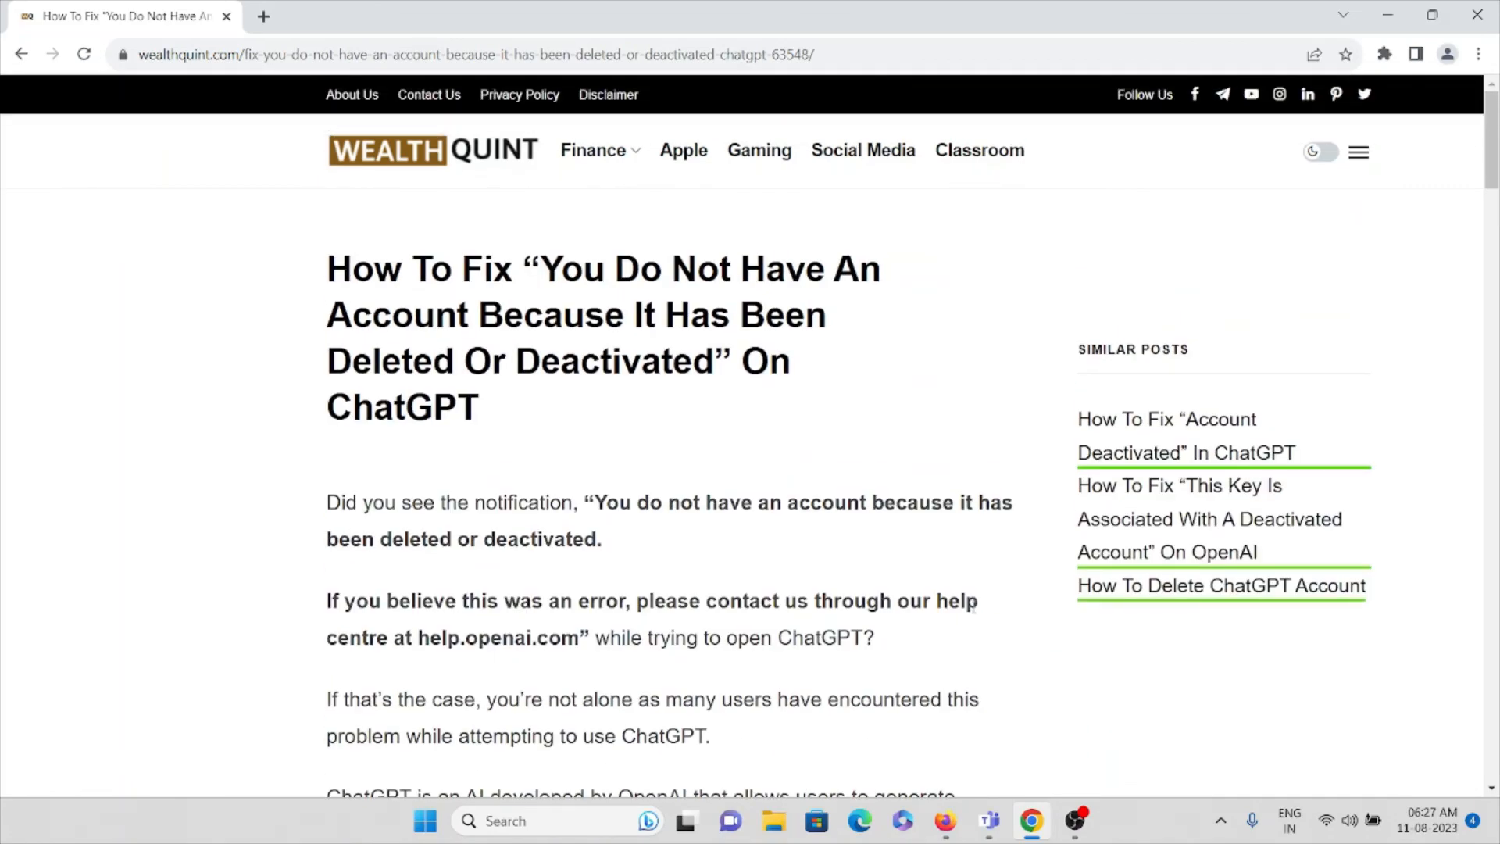